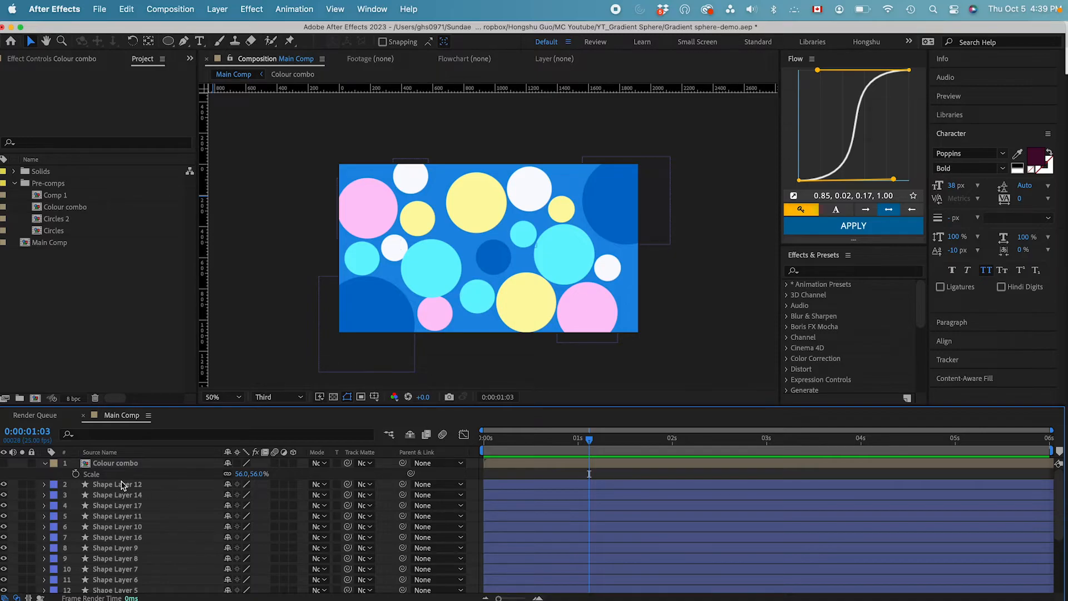
mouse_move(133, 487)
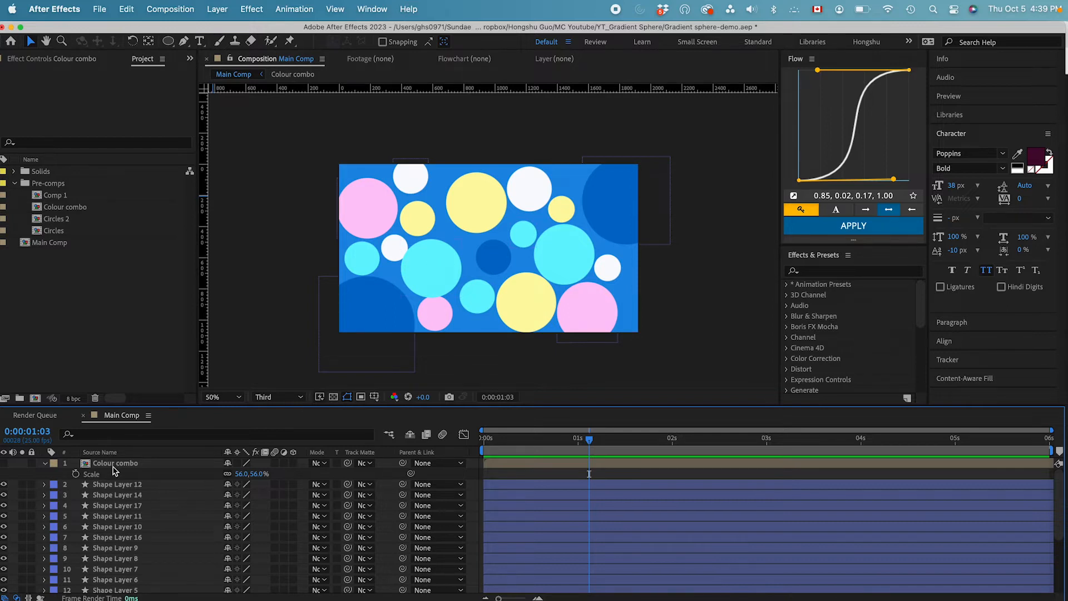
- Select the Colour combo layer in Main Comp for removal
left_click(114, 463)
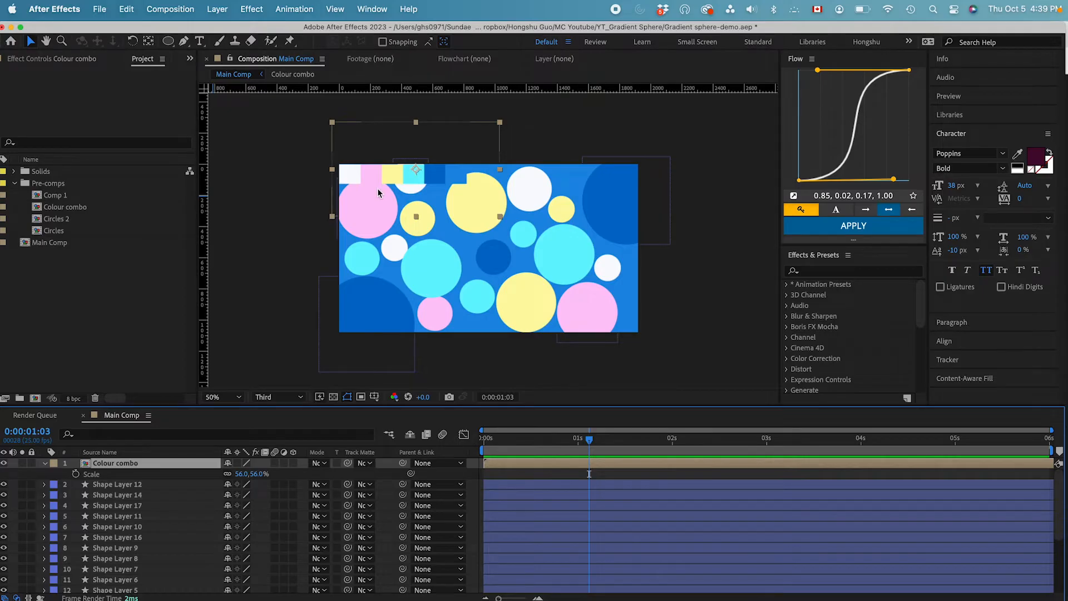
mouse_move(430, 181)
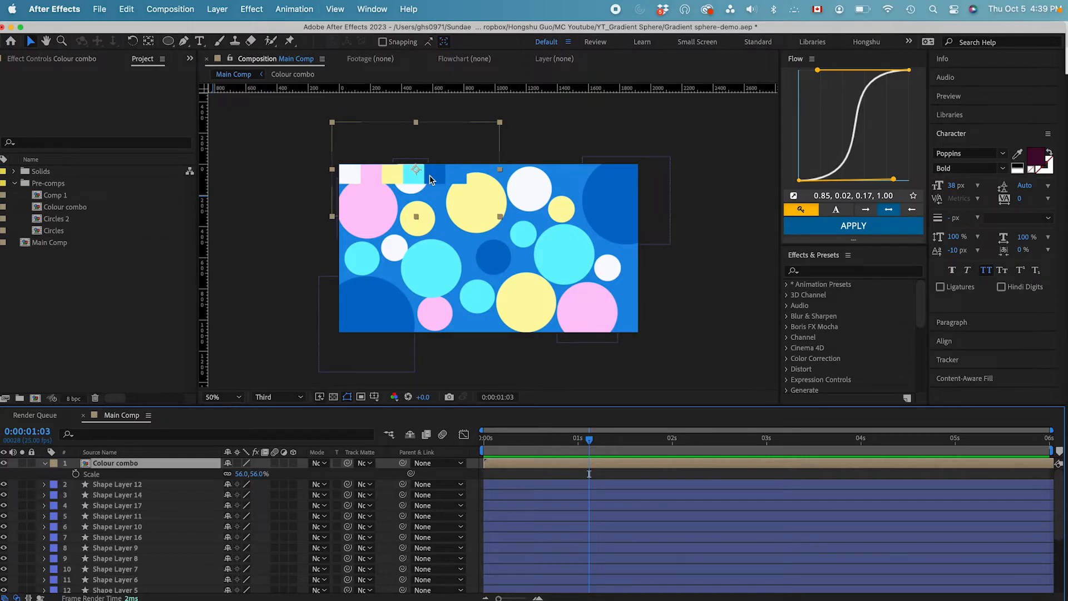
mouse_move(375, 180)
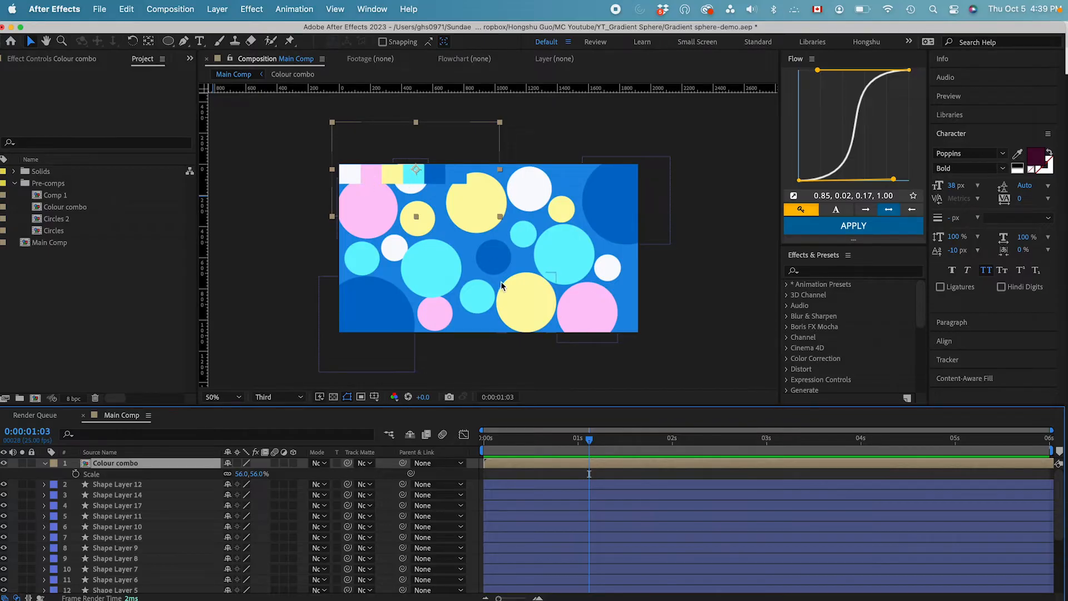
mouse_move(144, 481)
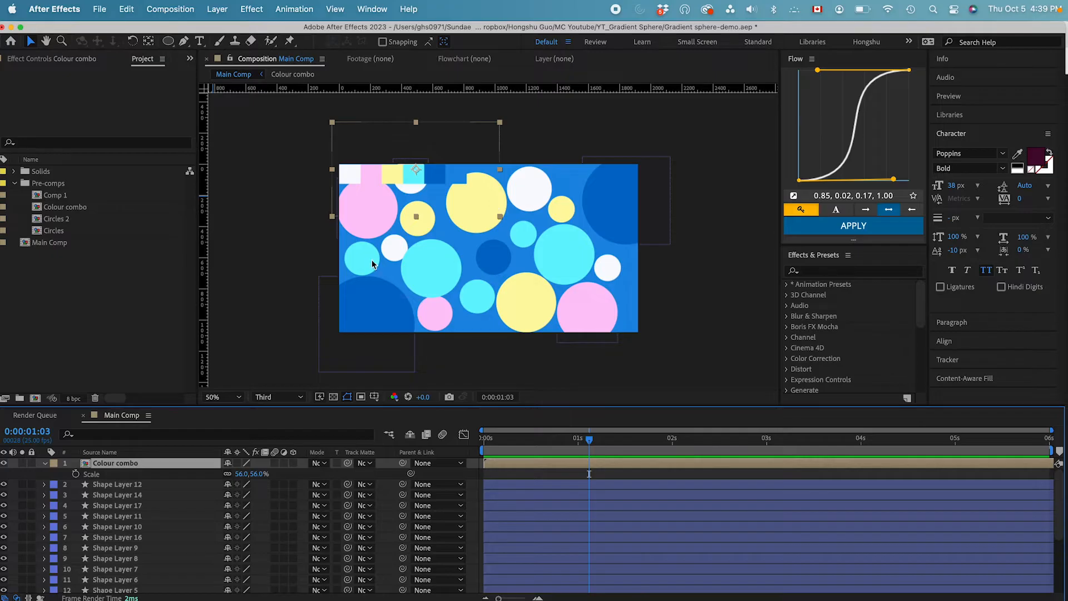
mouse_move(421, 192)
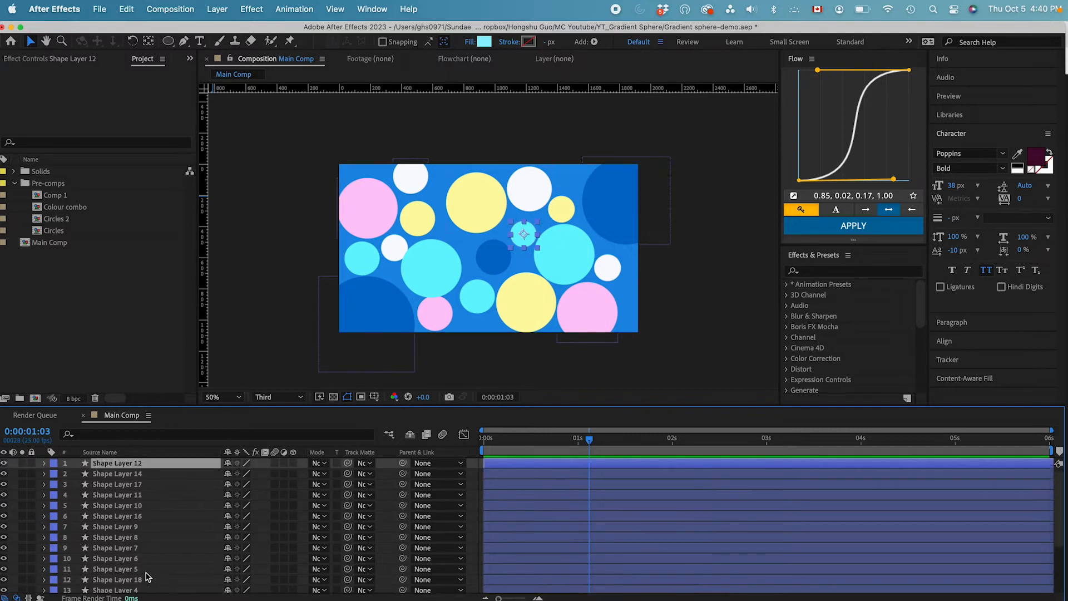
mouse_move(127, 486)
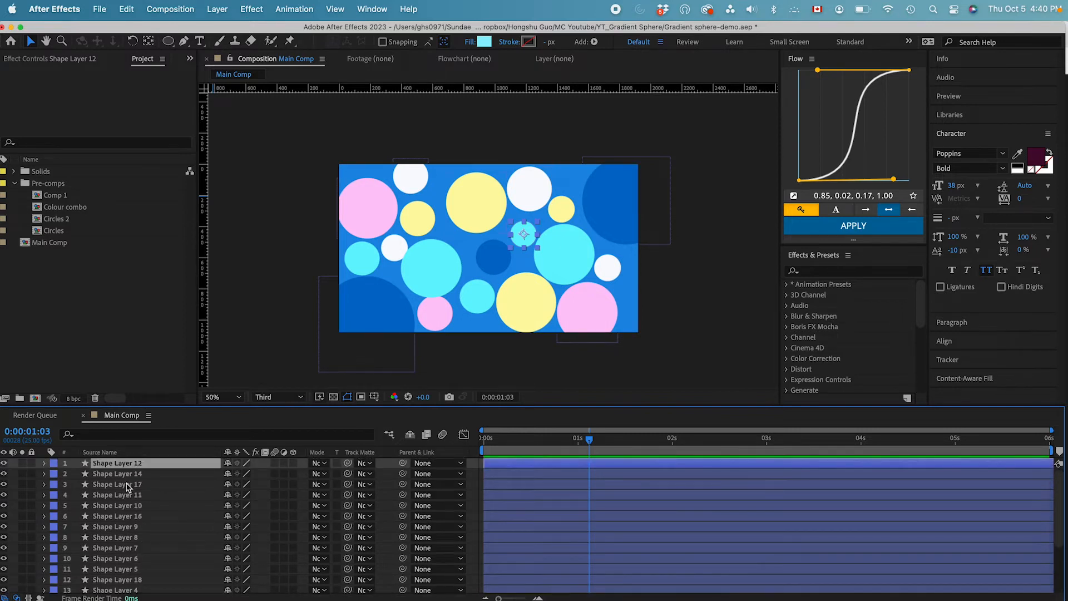
- Pre-compose the circle shape layers and blue solid into a nested composition named BKG
scroll("down", 3)
type("B")
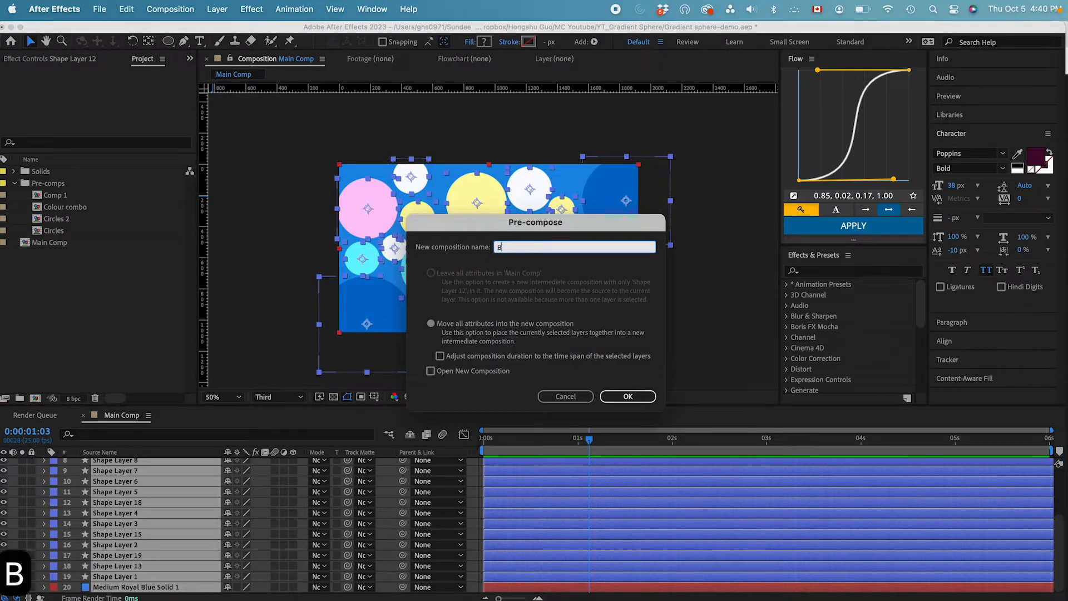
left_click(626, 397)
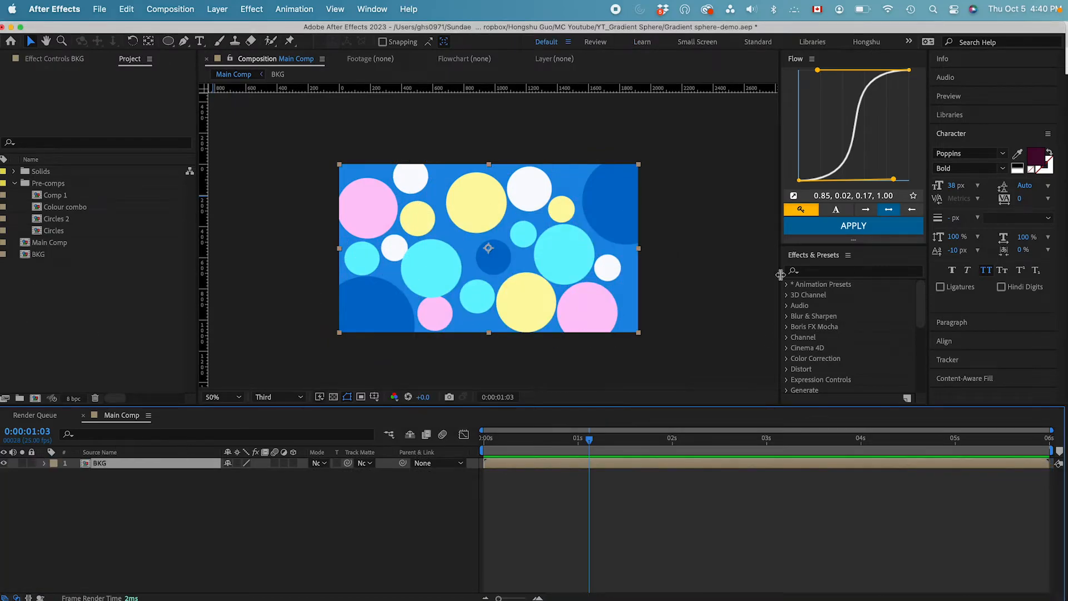
- Apply Motion Tile from Effects & Presets to the BKG layer with default settings
type("motion")
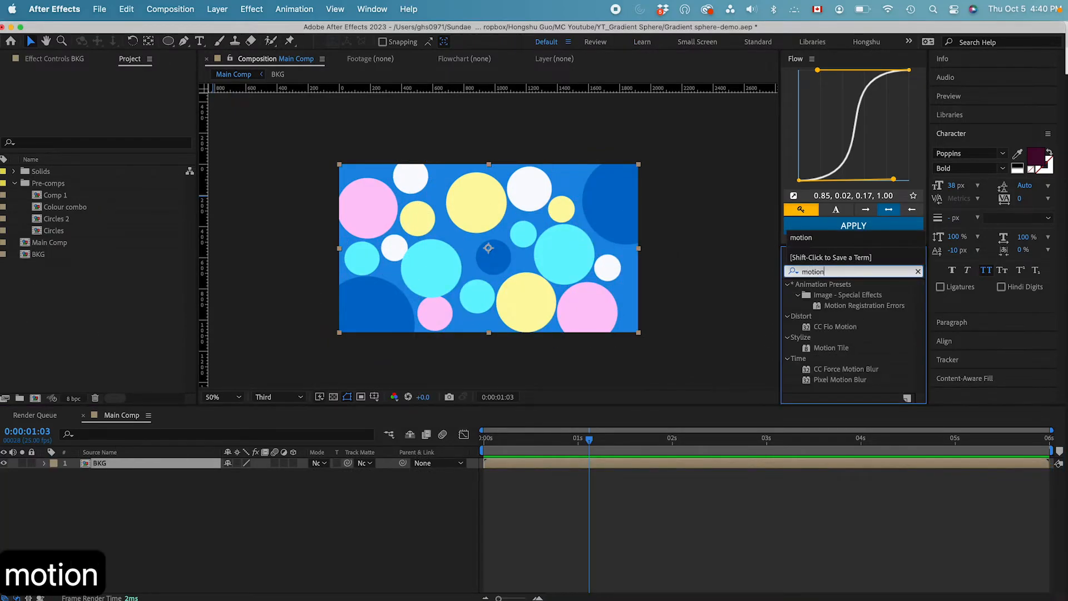
double_click(831, 348)
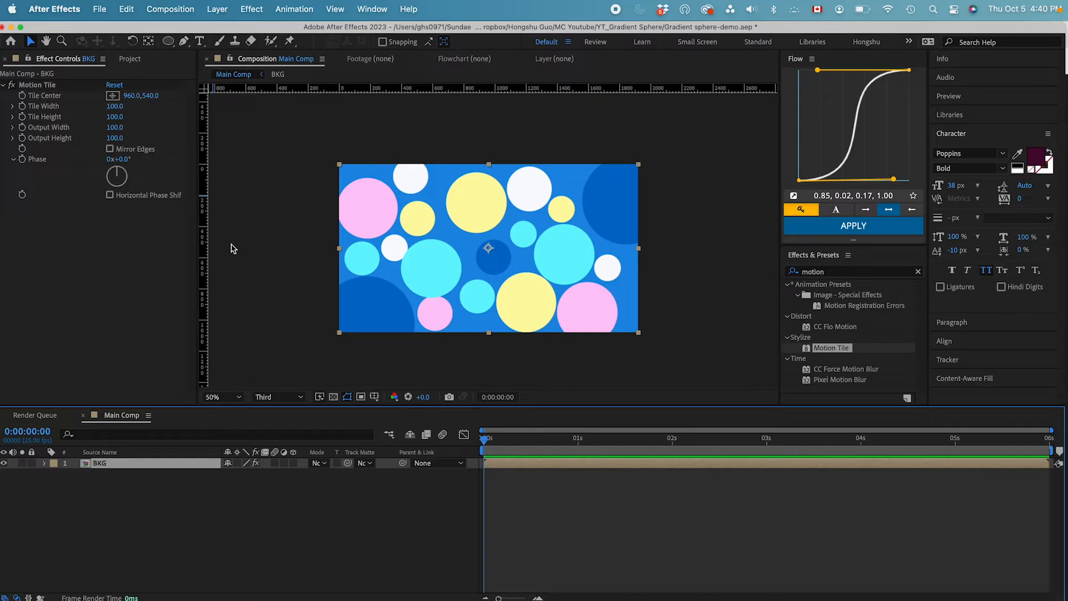
mouse_move(24, 102)
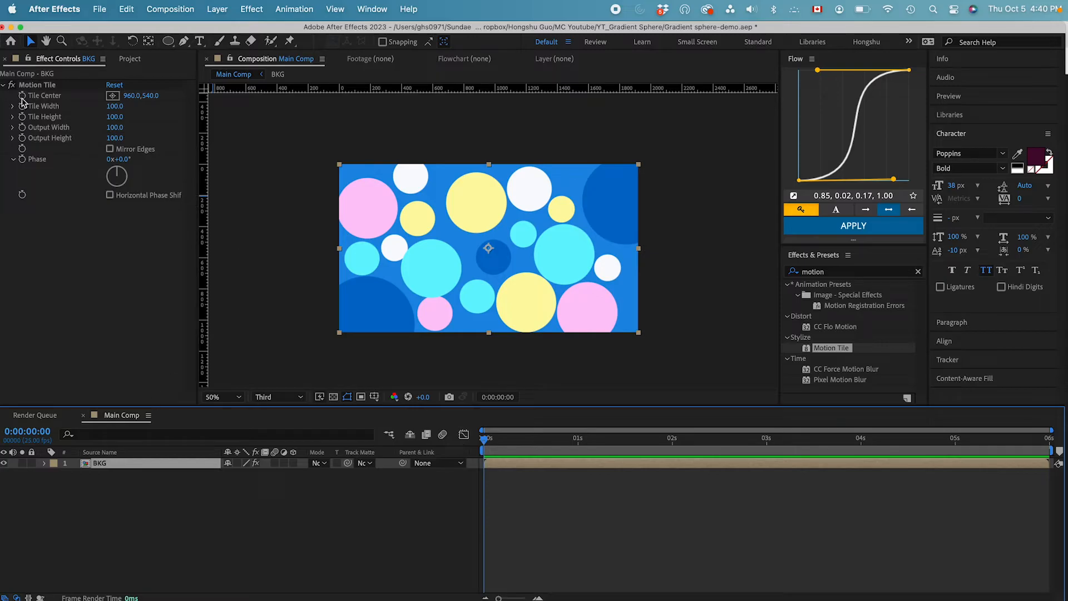
- Keyframe Tile Center from 960,540 at frame 0 to 1589.4,894.8 at the end
left_click(21, 96)
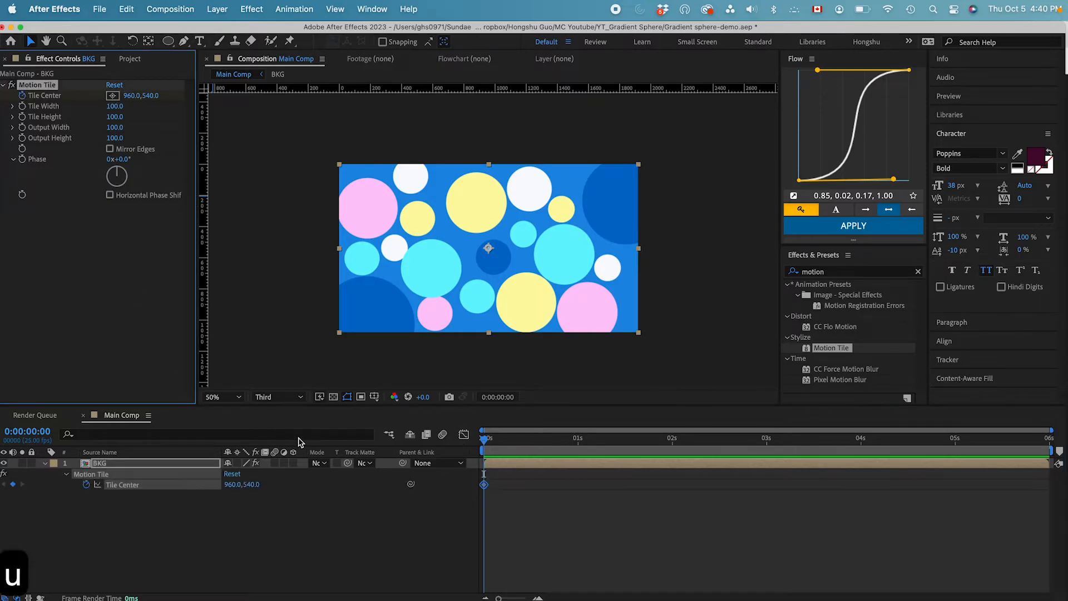
mouse_move(232, 308)
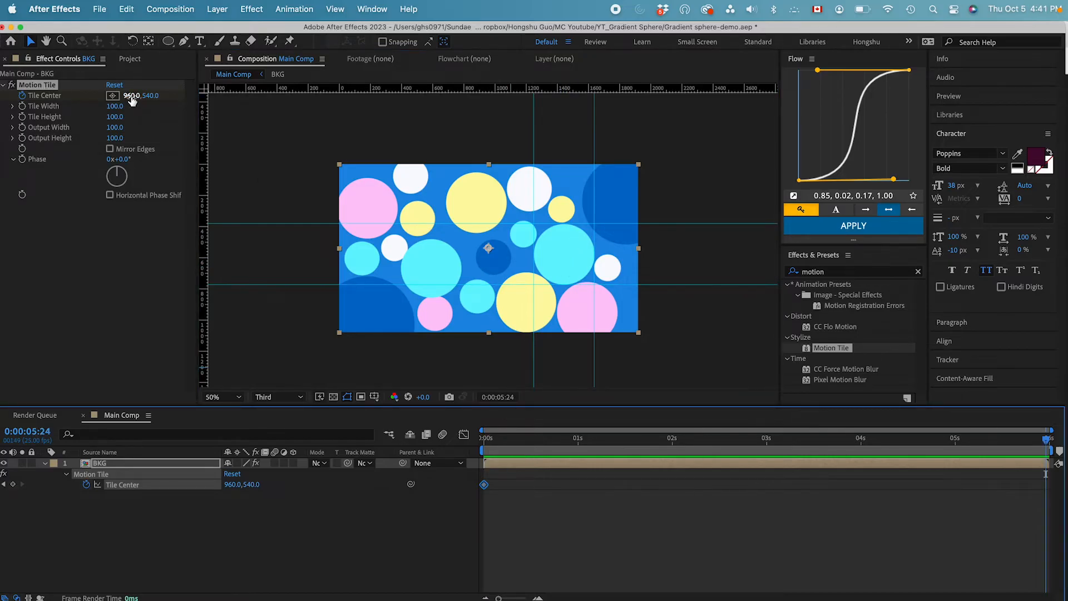
left_click_drag(129, 95, 170, 94)
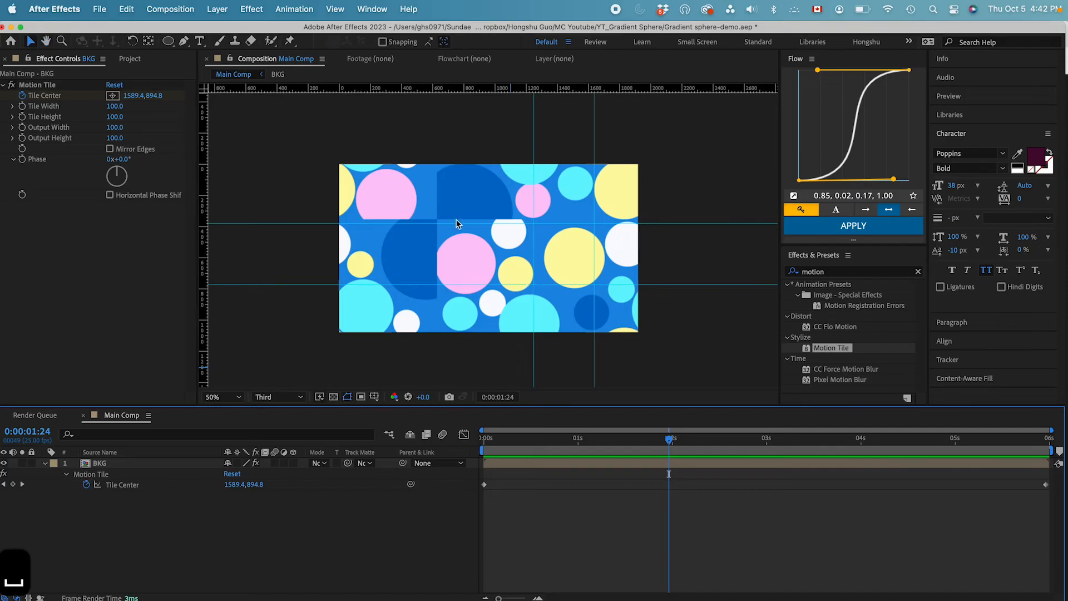
mouse_move(296, 198)
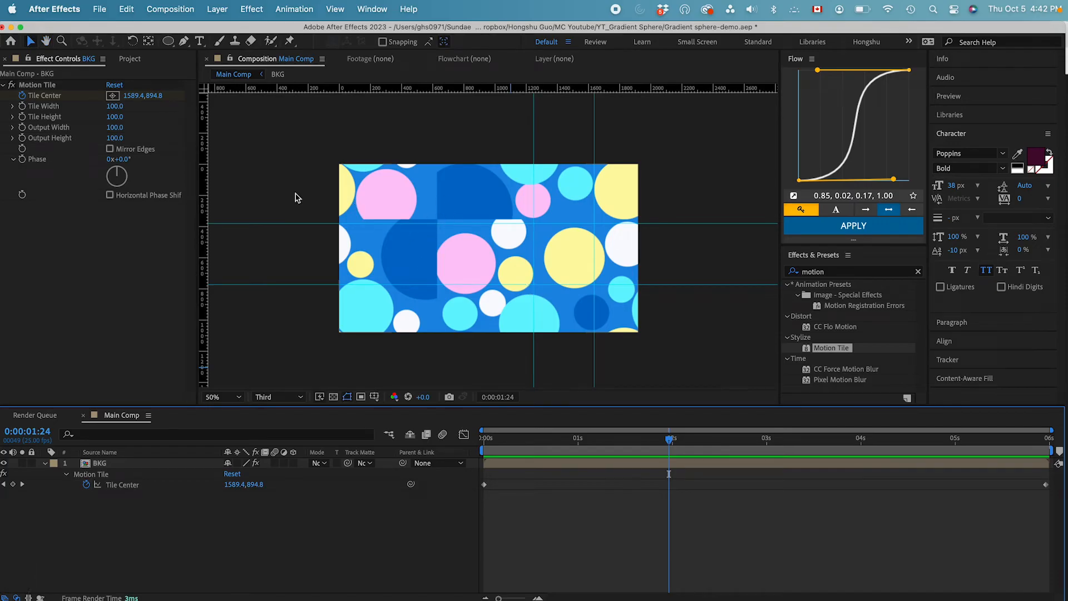
left_click(109, 148)
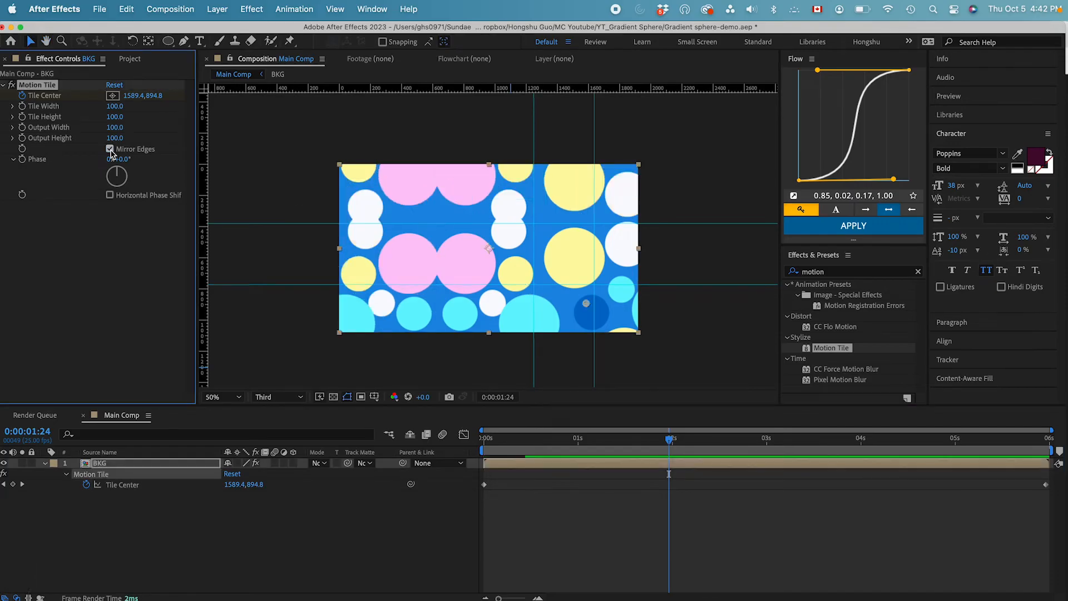
left_click(110, 148)
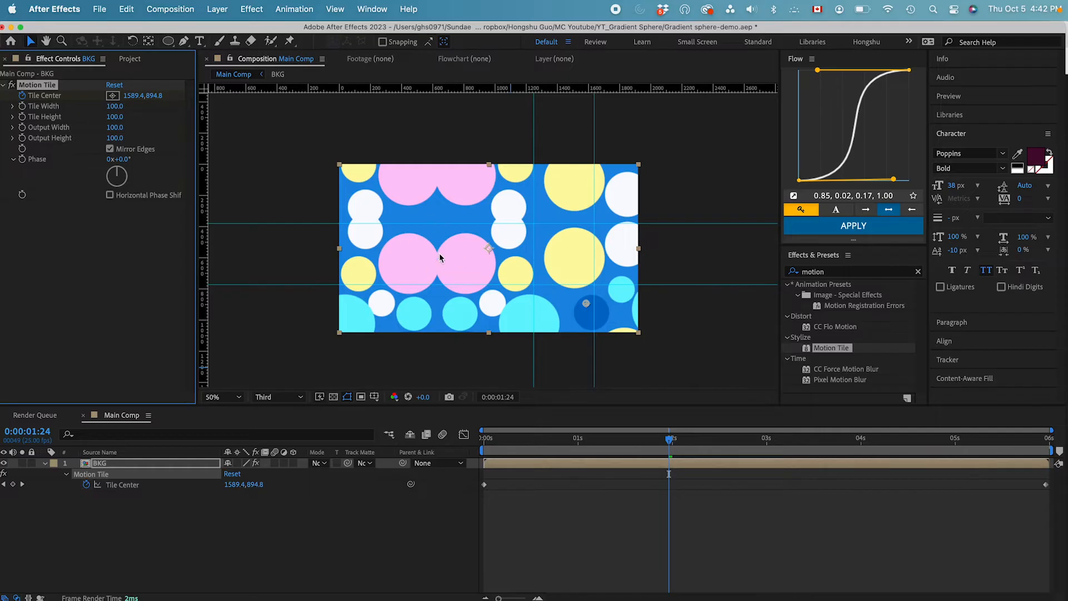
left_click(110, 148)
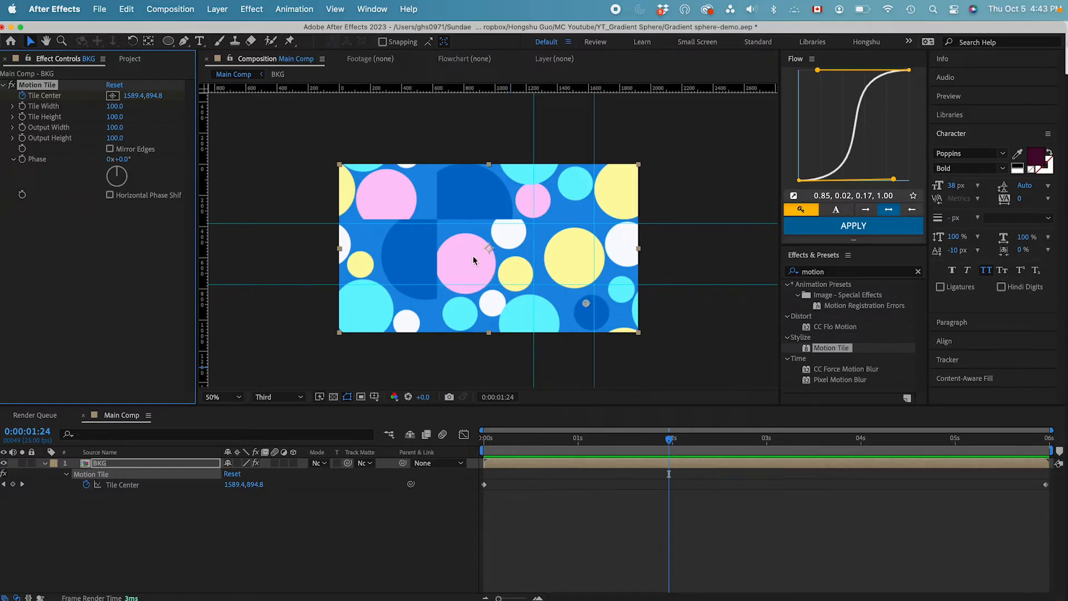
mouse_move(440, 238)
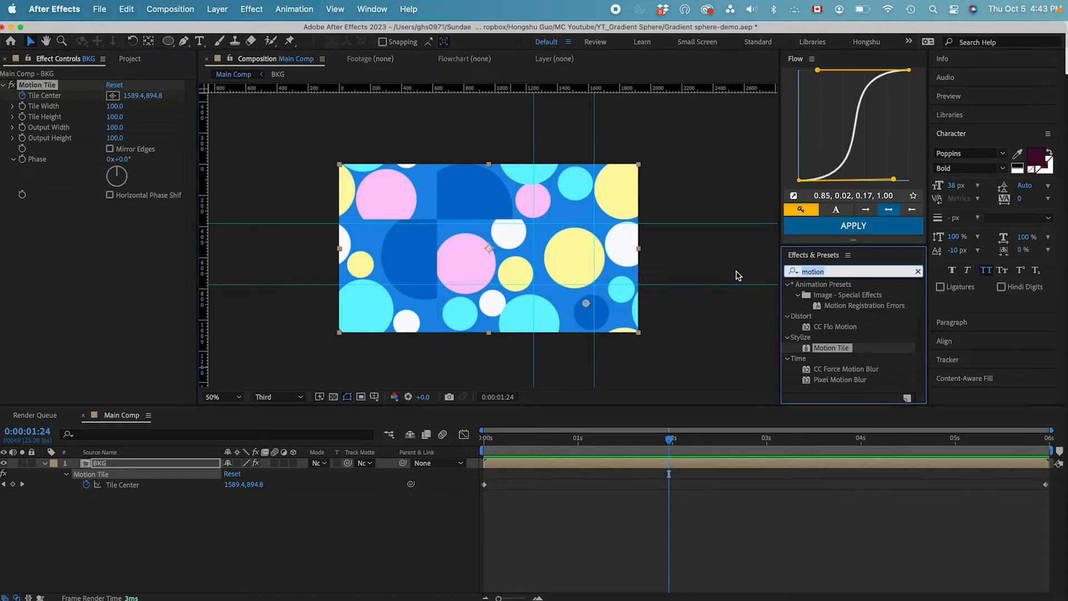
- Search for Fast Box Blur to apply it to BKG at radius 200 with Repeat Edge Pixels
type("fast box bl")
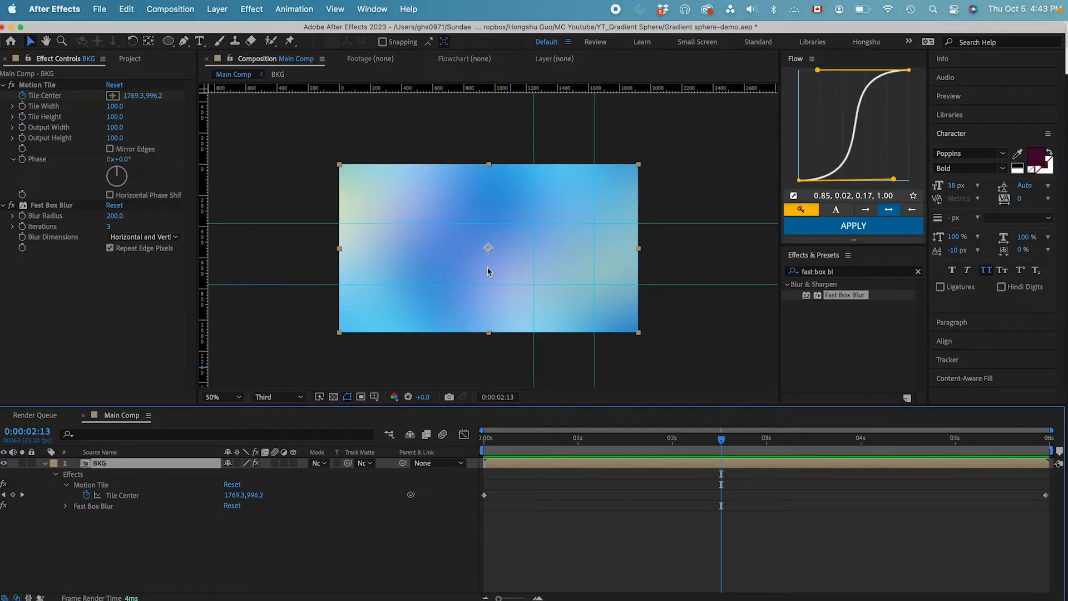
mouse_move(779, 257)
type("vibran")
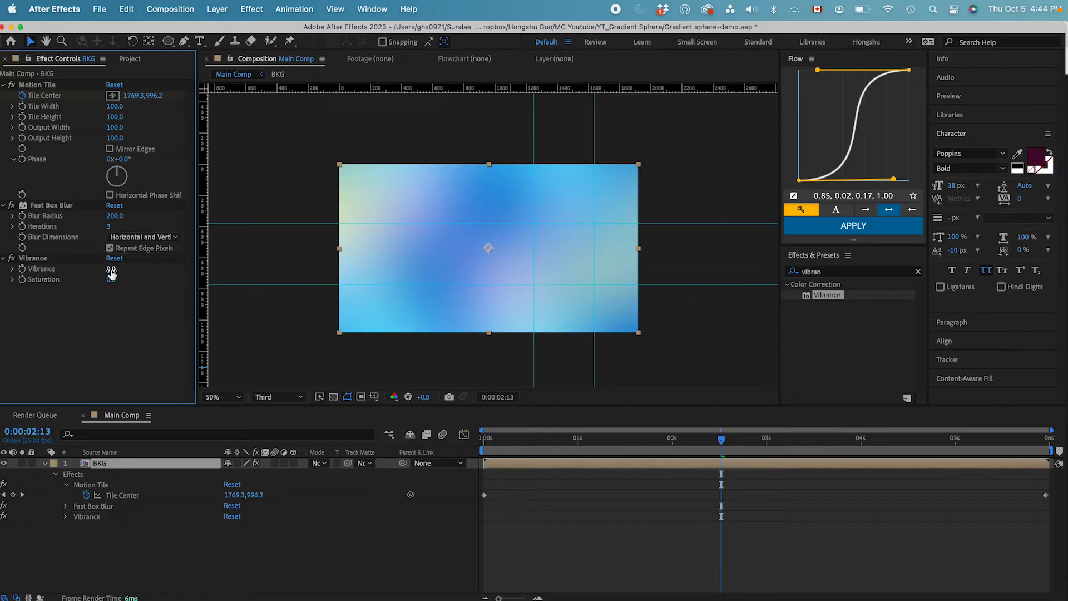
- Set the BKG layer's Vibrance effect amount to 60
type("60")
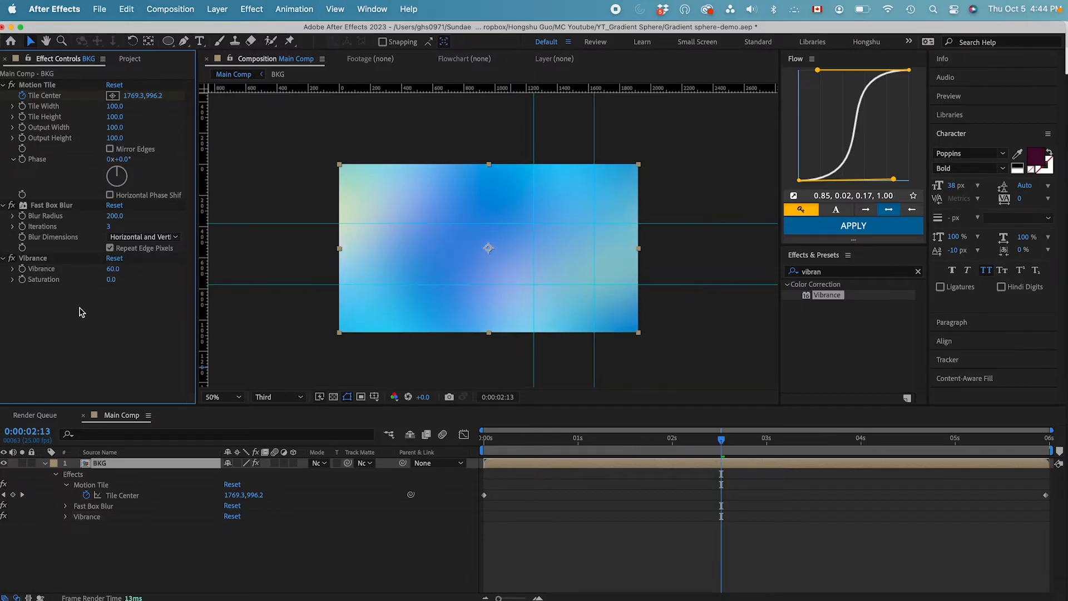
mouse_move(503, 286)
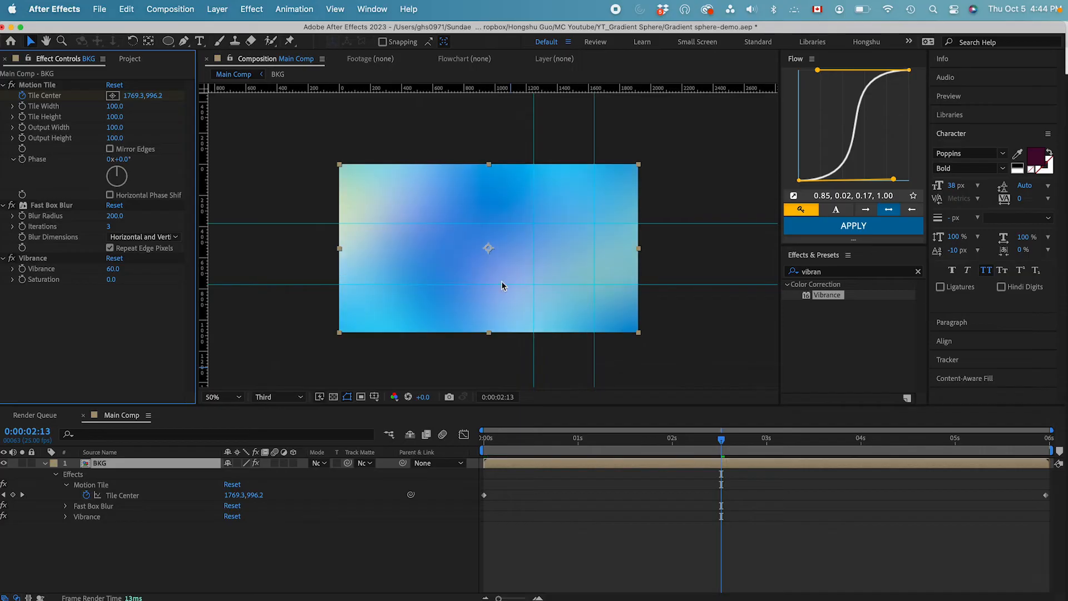
mouse_move(466, 242)
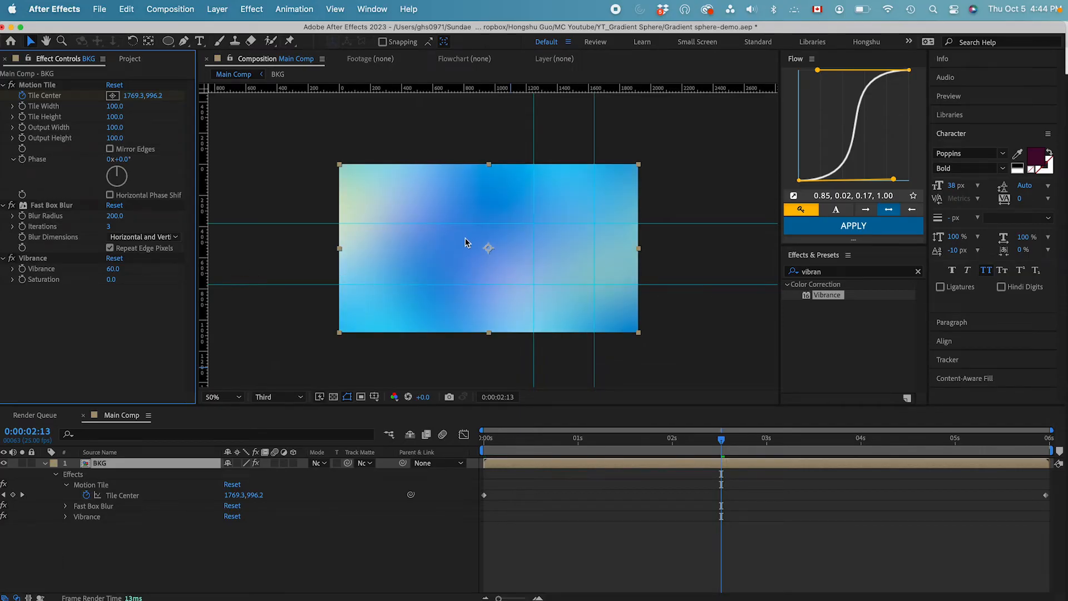
mouse_move(462, 526)
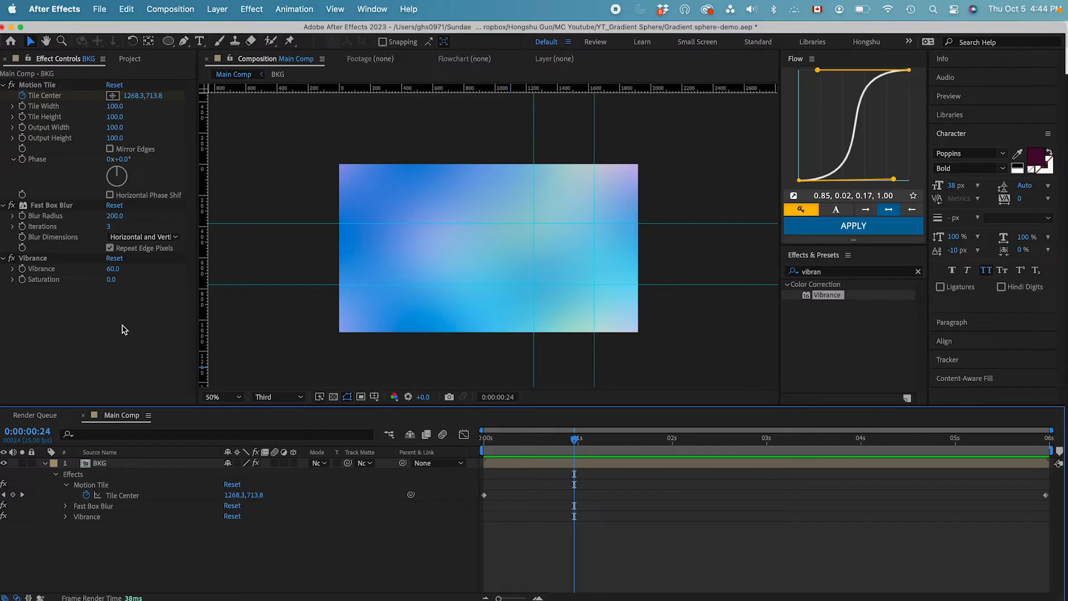
- Duplicate the BKG layer with Cmd+D and rename the top copy 'Sphere'
left_click(95, 463)
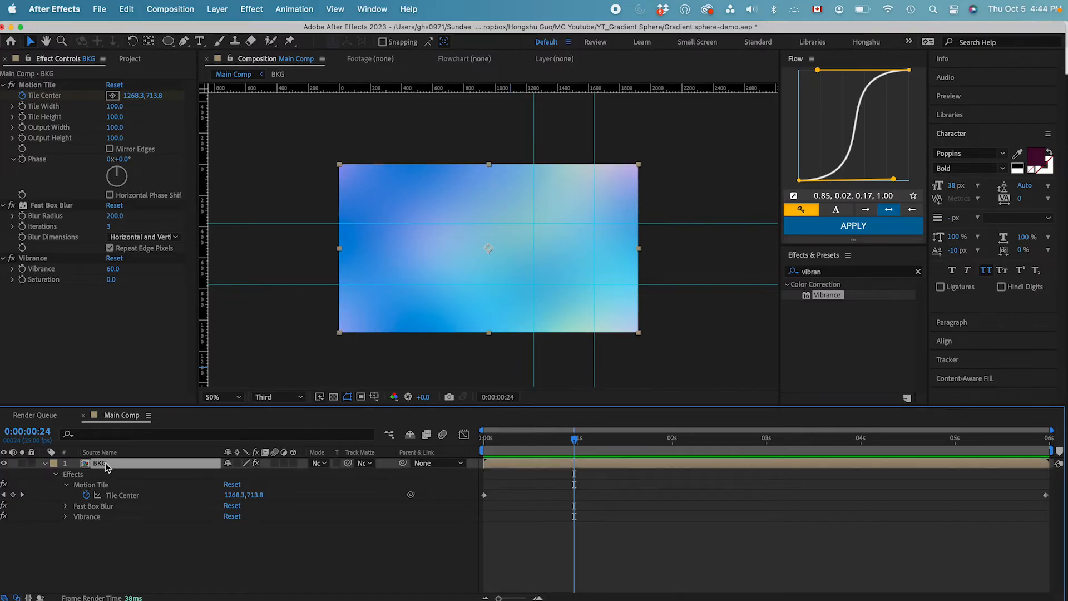
key("cmd+d")
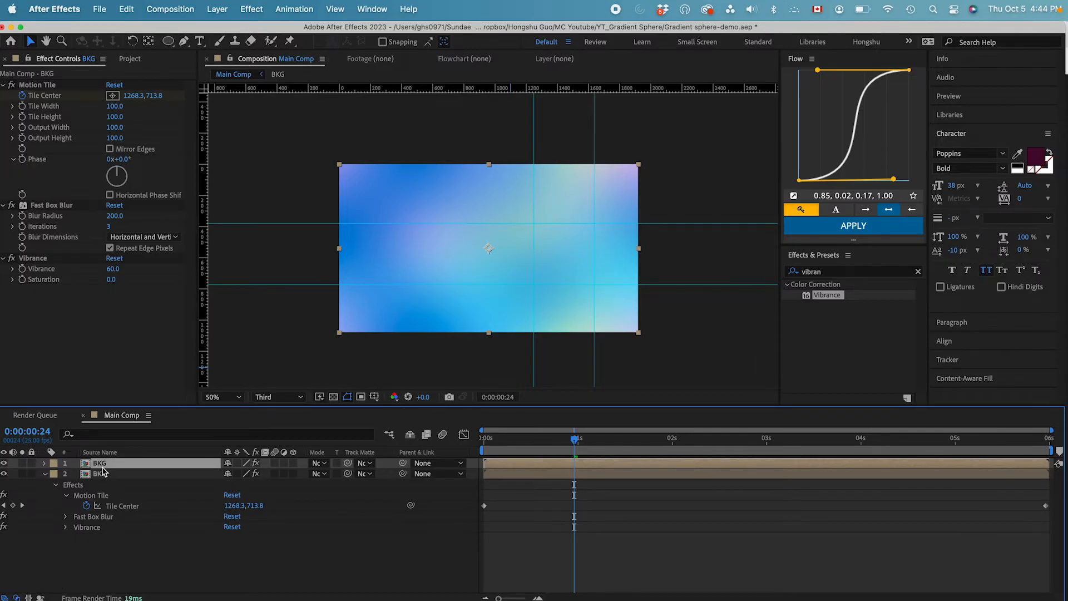
type("Sphere")
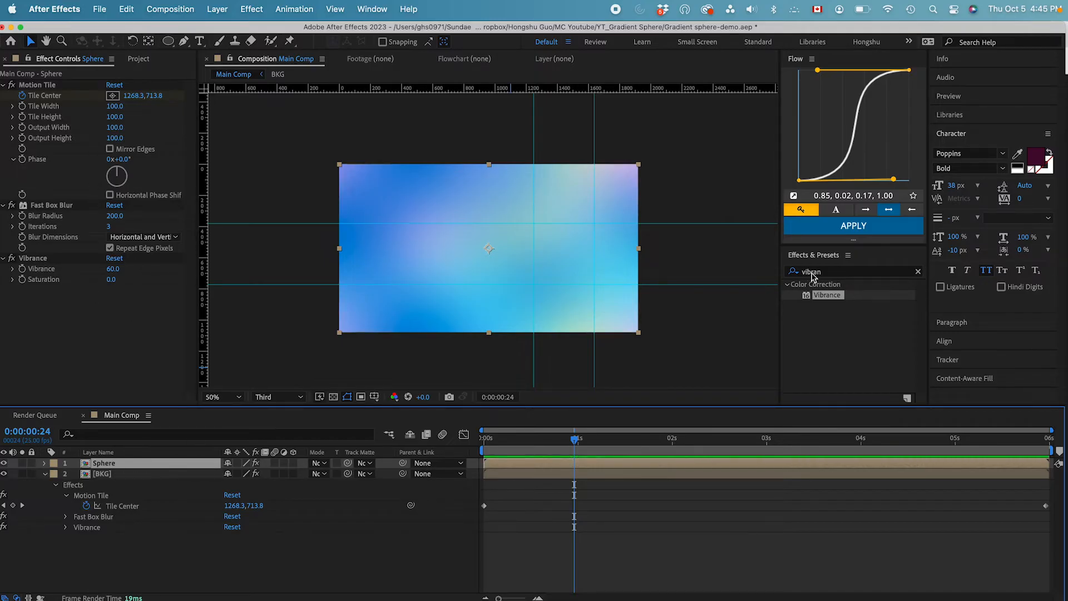
- Apply CC Sphere to the Sphere layer, remove its Vibrance effect and reveal Radius
type("cc s")
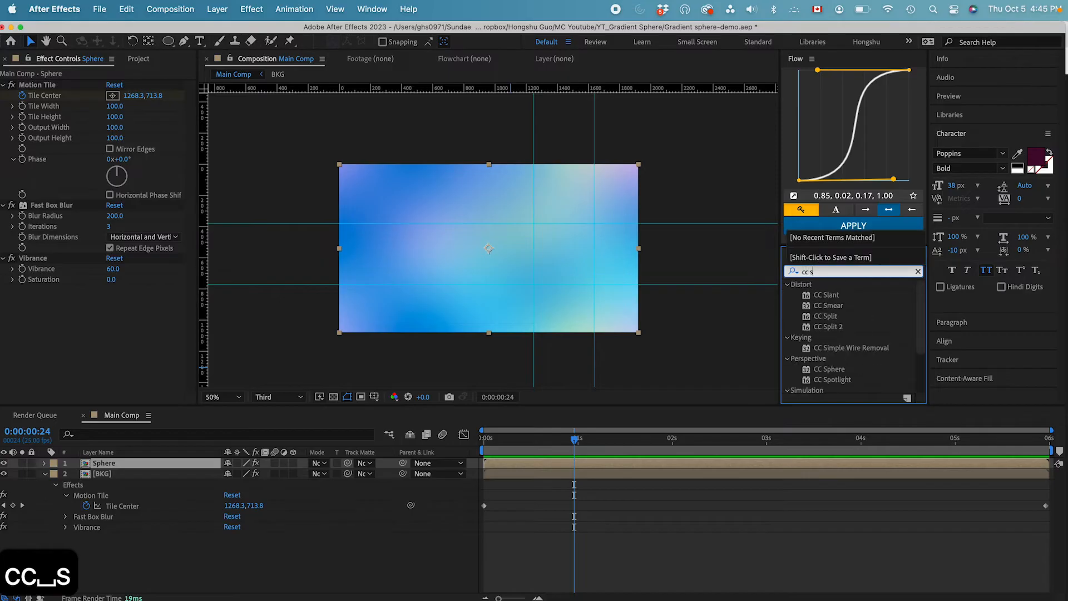
double_click(828, 368)
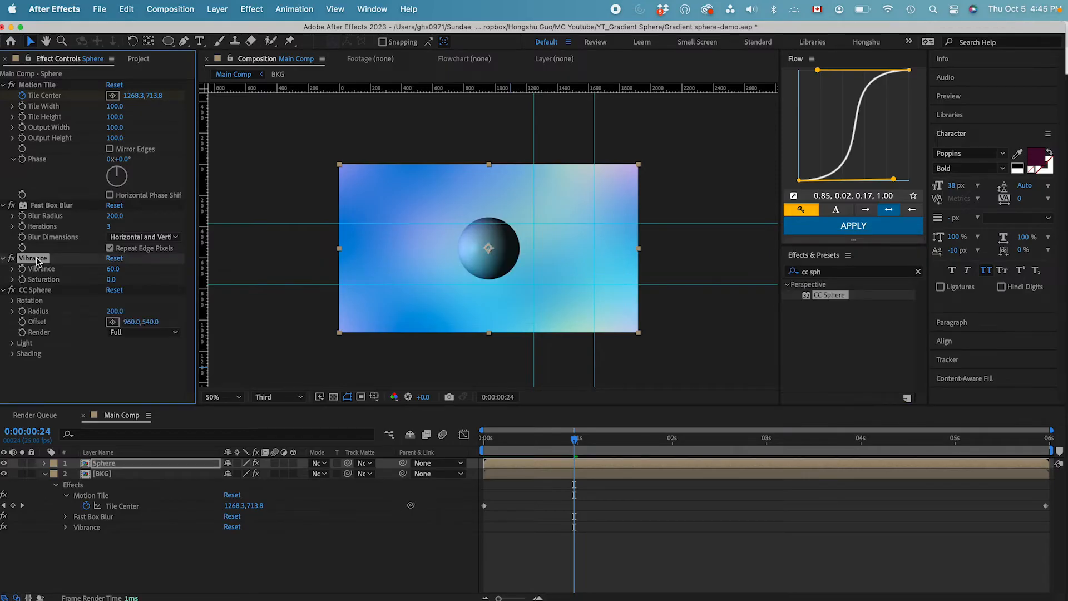
left_click(5, 257)
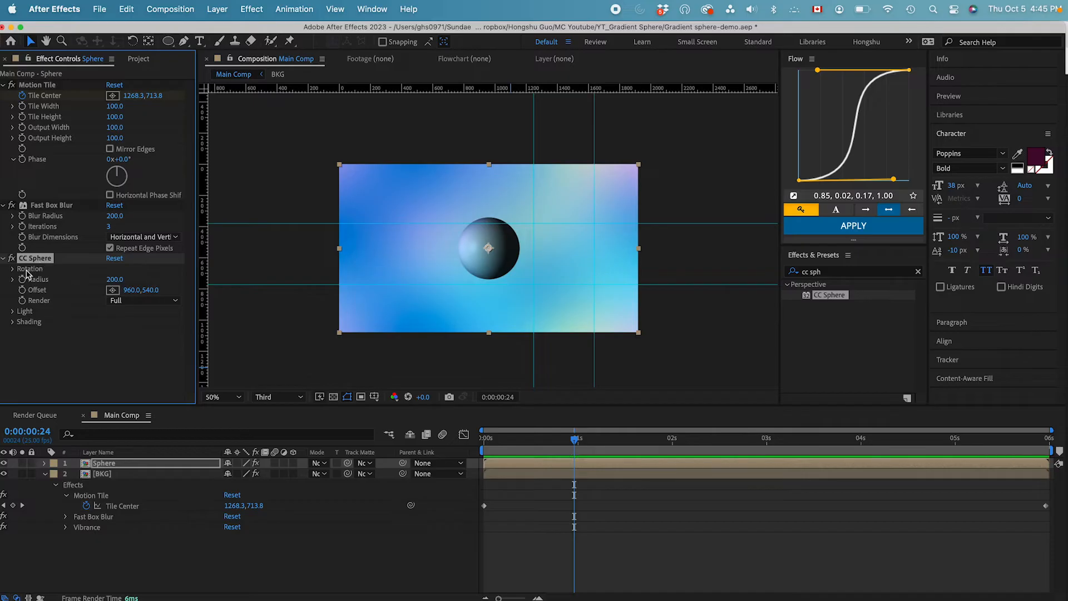
left_click(14, 268)
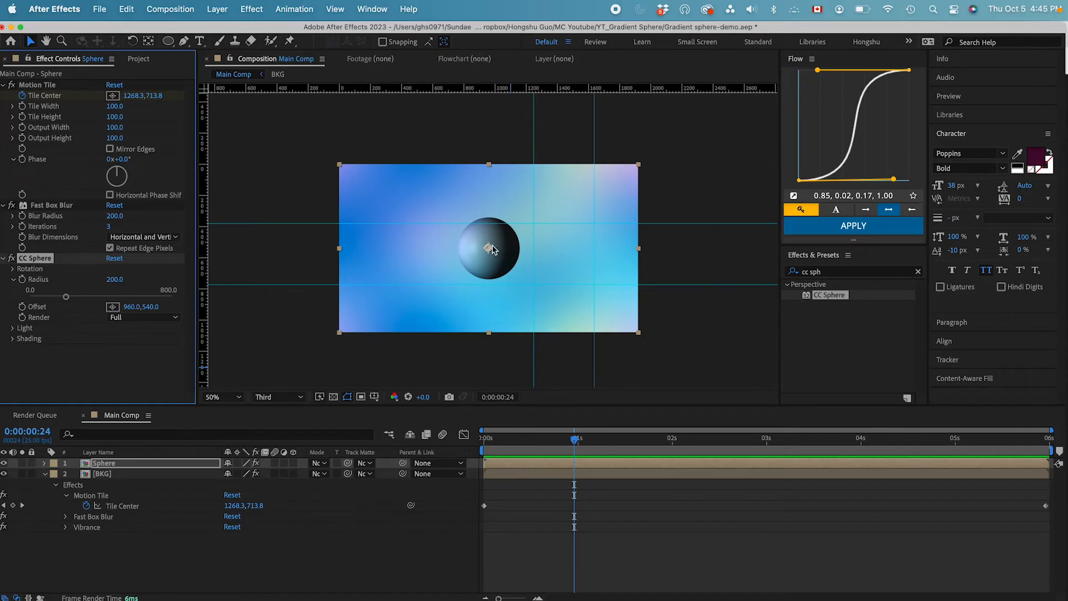
mouse_move(500, 252)
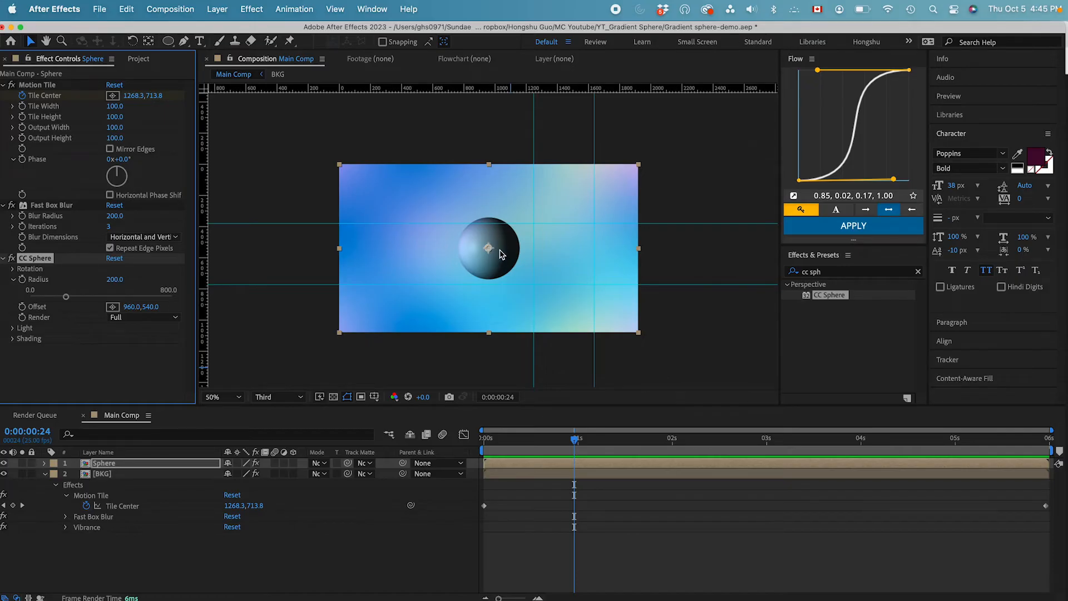
mouse_move(17, 302)
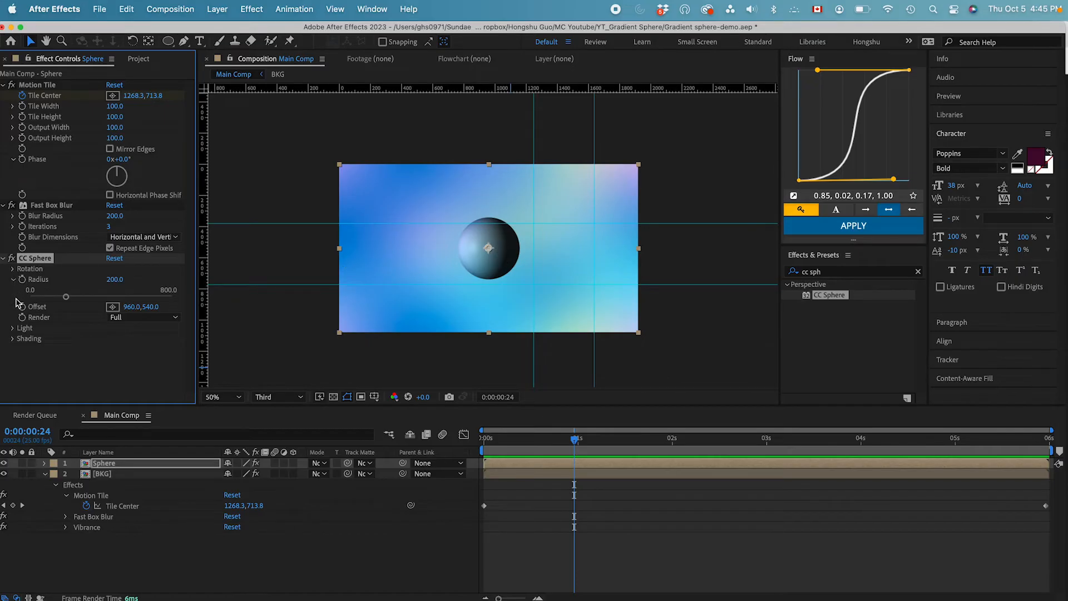
mouse_move(12, 333)
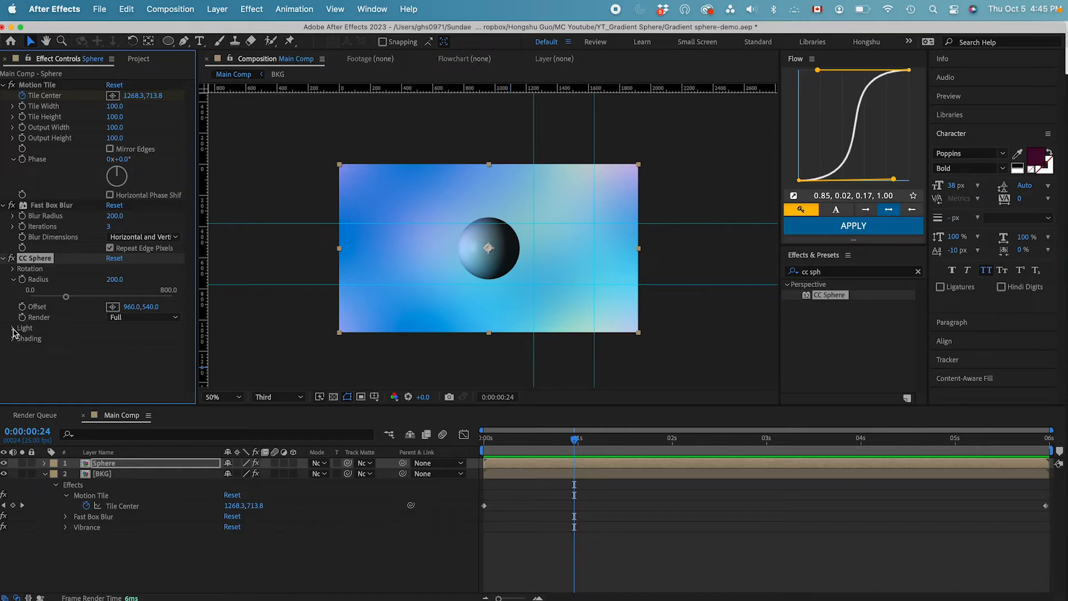
- Set CC Sphere Light Intensity 0, Light Height 100, Radius 306, Metal 100, Specular 0, Roughness 0.05
left_click(14, 327)
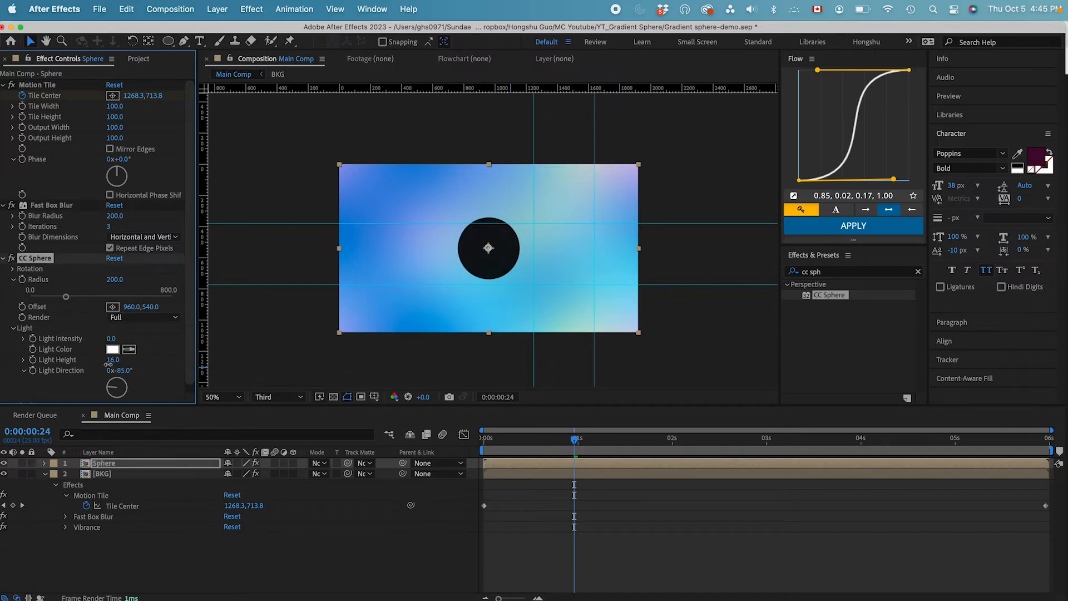
double_click(112, 360)
type("100")
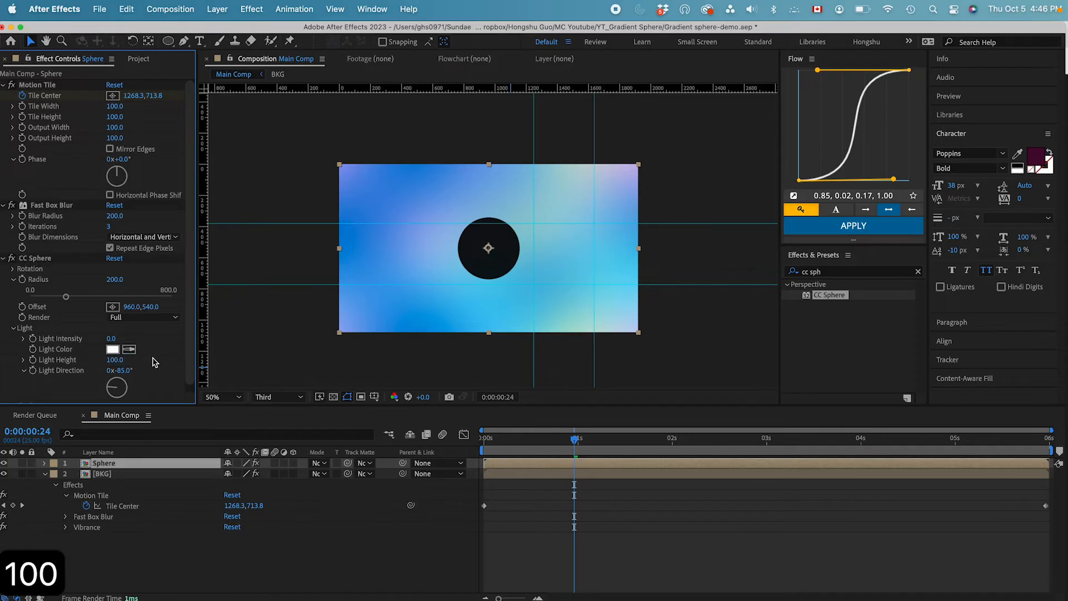
scroll("down", 3)
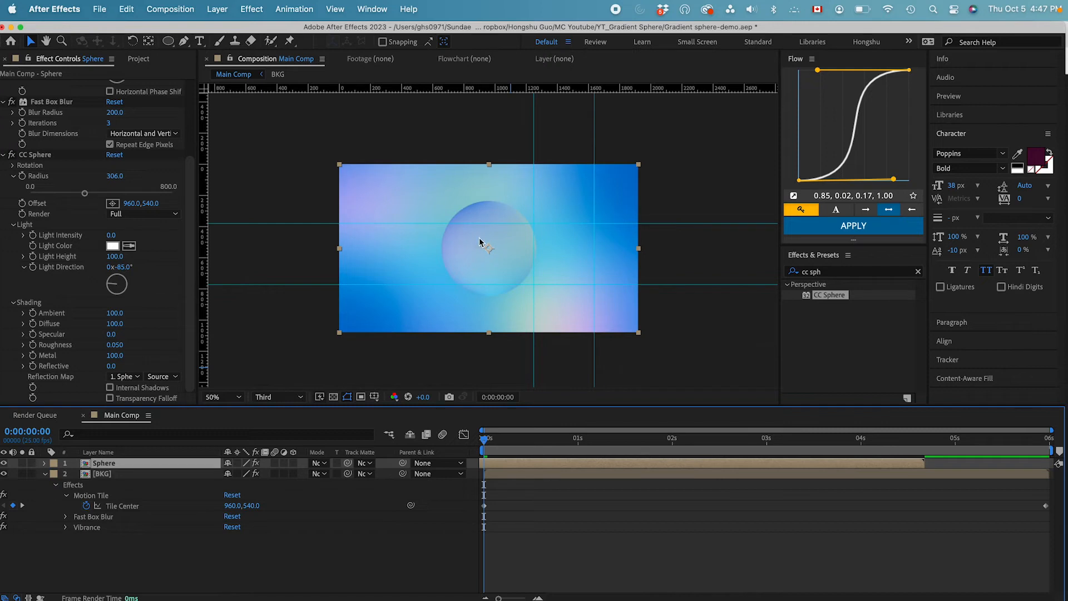
mouse_move(461, 261)
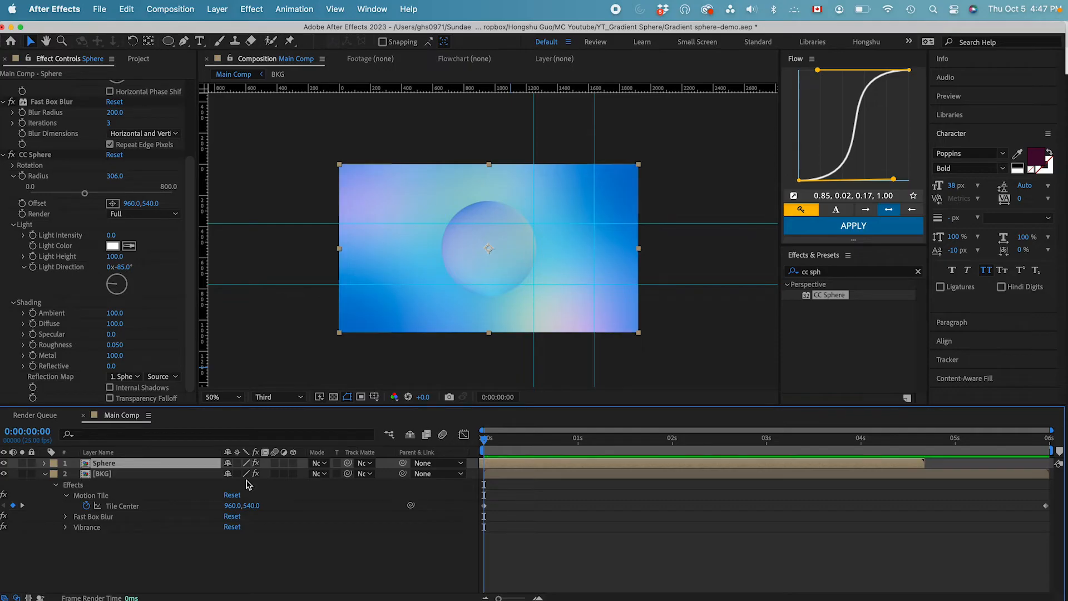
- Apply Curves to the Sphere layer and shape the RGB curve into an S for contrast
type("curve")
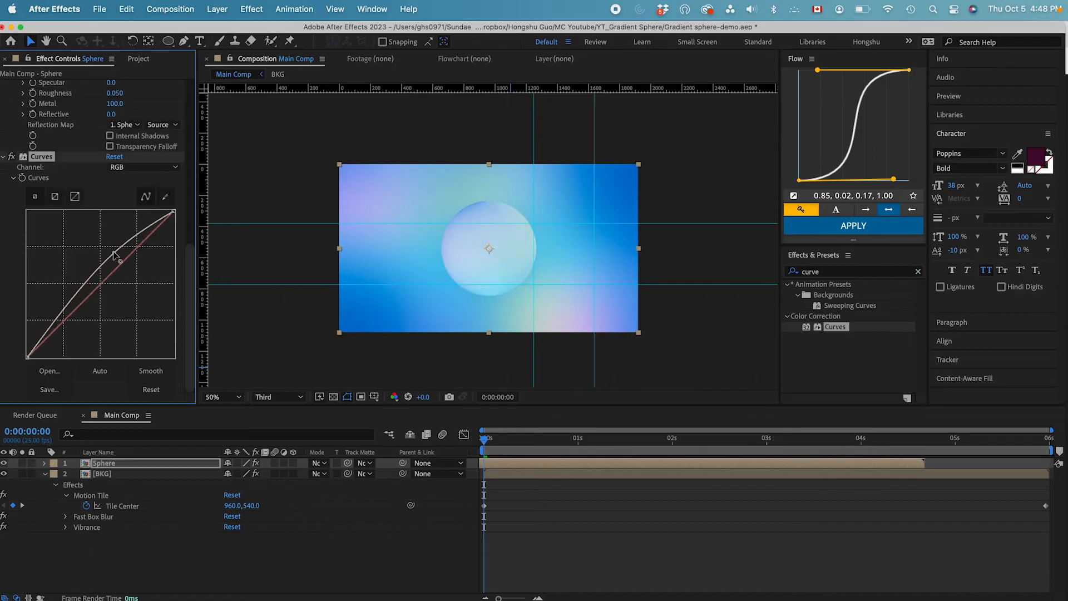
left_click_drag(119, 256, 128, 257)
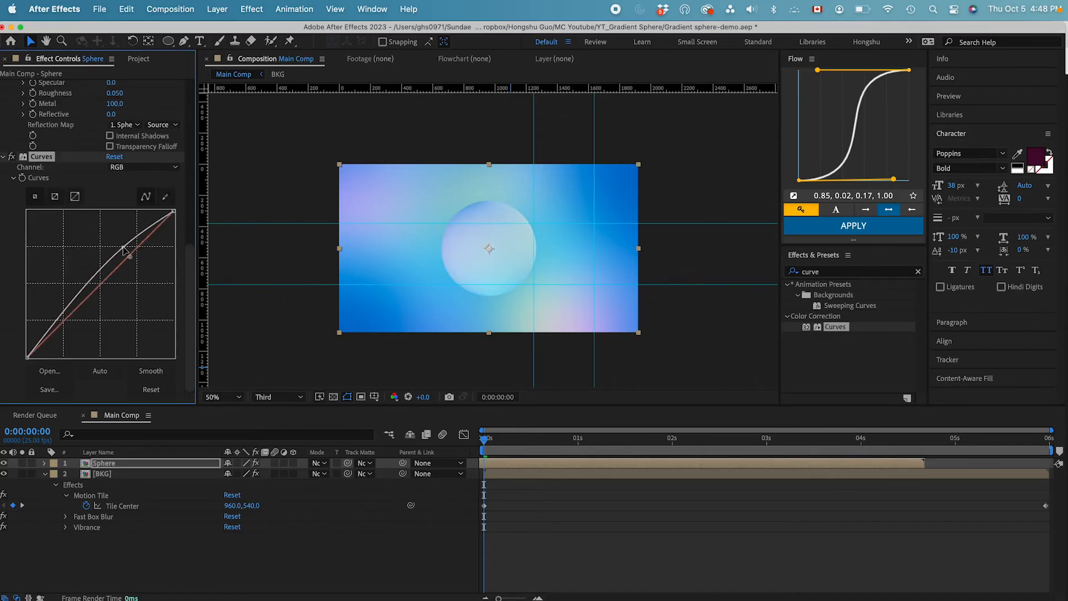
left_click_drag(125, 247, 144, 247)
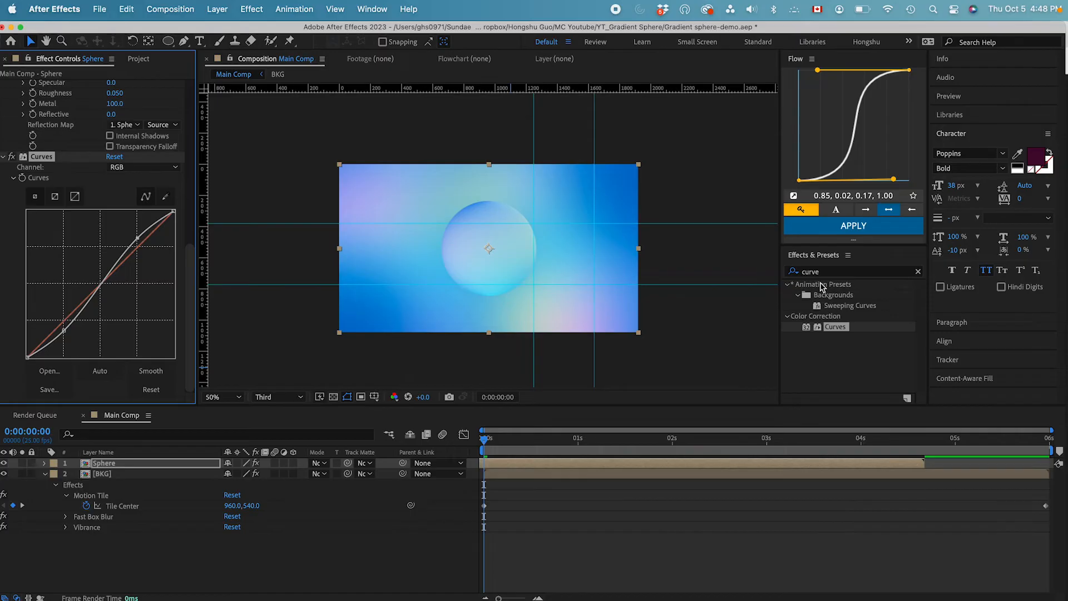
- Apply Drop Shadow to the sphere: light yellow, 61% opacity, direction 275°, short distance, softness 126
type("drop")
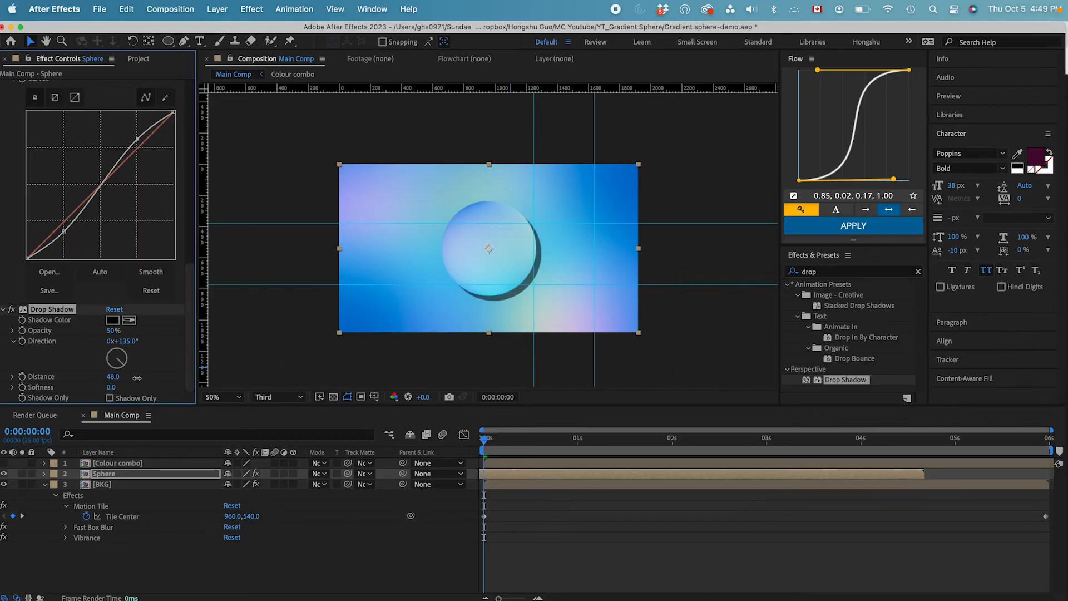
left_click_drag(113, 354, 117, 358)
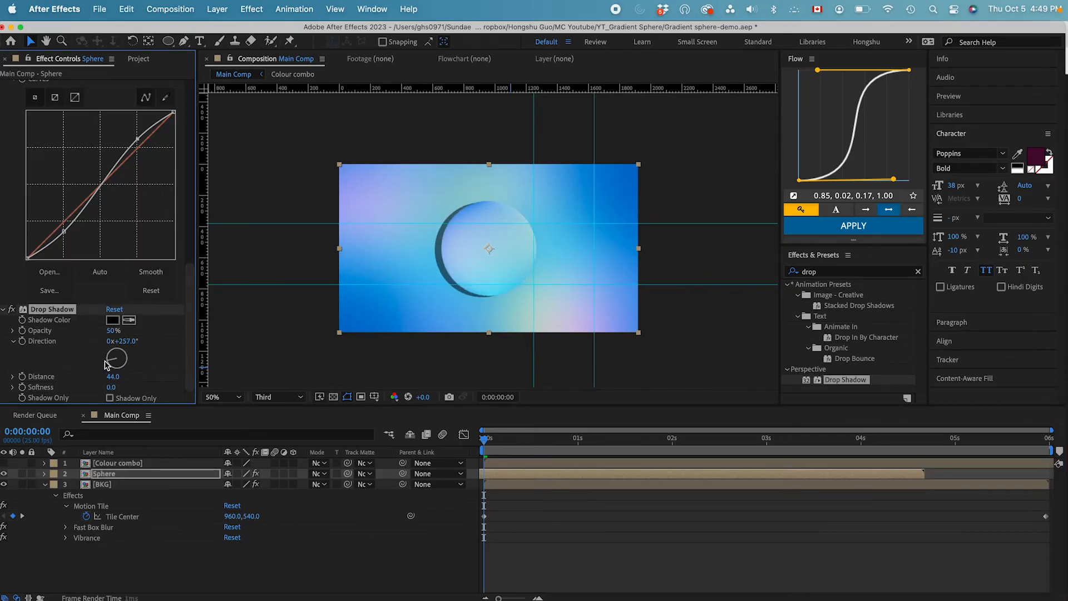
left_click_drag(111, 388, 199, 388)
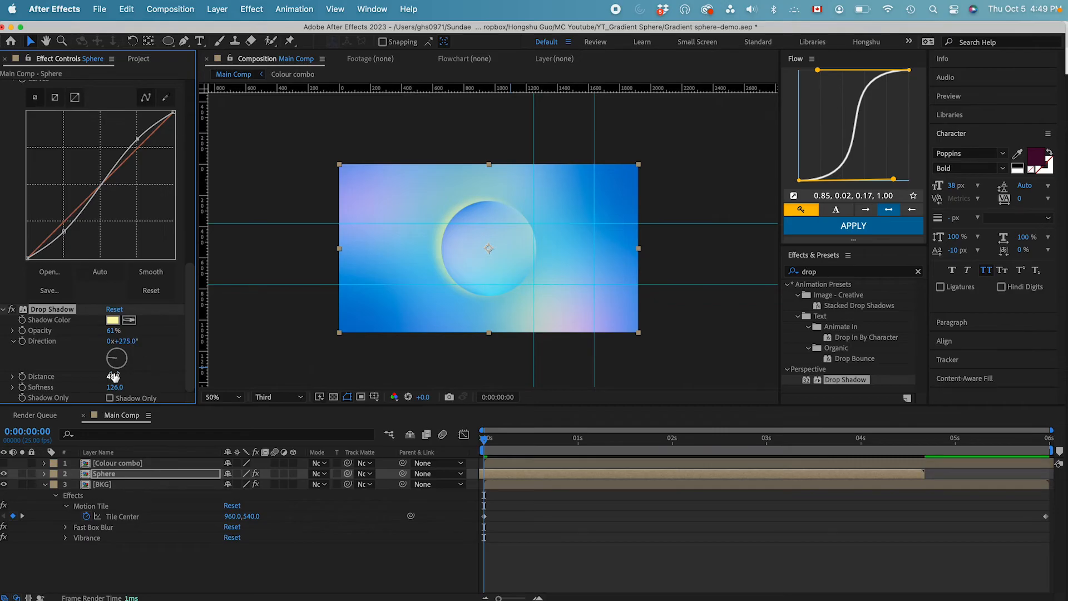
left_click_drag(112, 376, 113, 376)
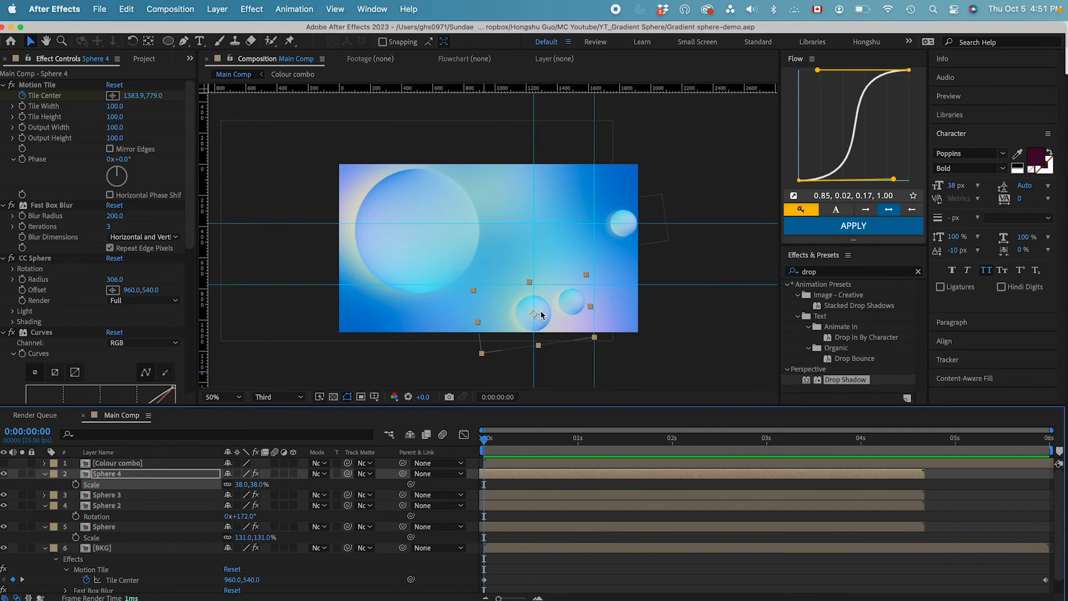
mouse_move(121, 486)
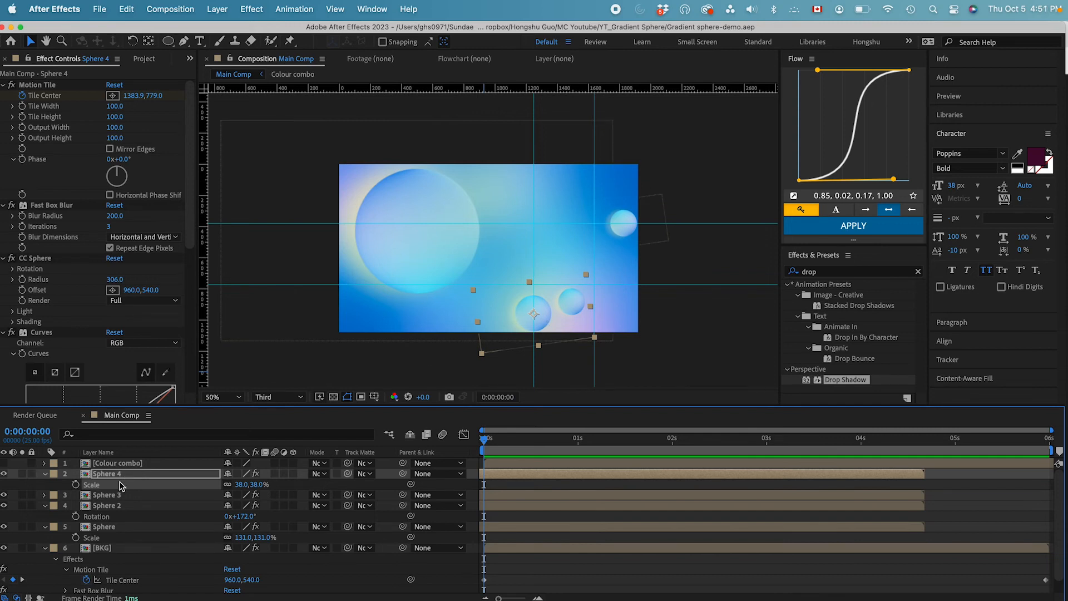
- Duplicate the Sphere layer three times and vary each copy's scale, rotation and position
left_click(104, 526)
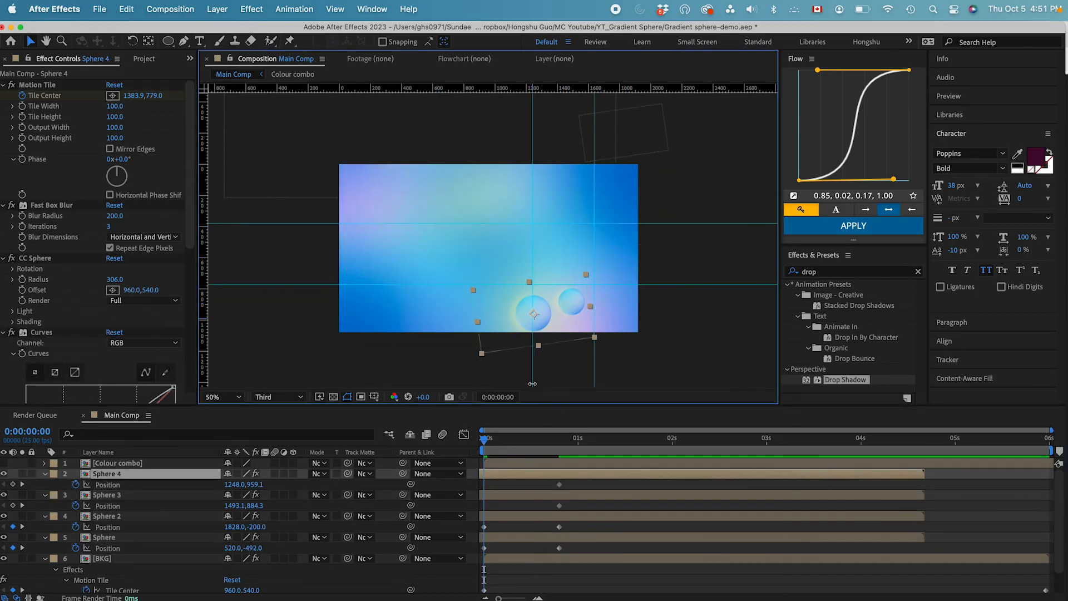
- Keyframe each sphere's Position from off-screen at 0s to its final spot around 0:20 with easing
left_click(110, 494)
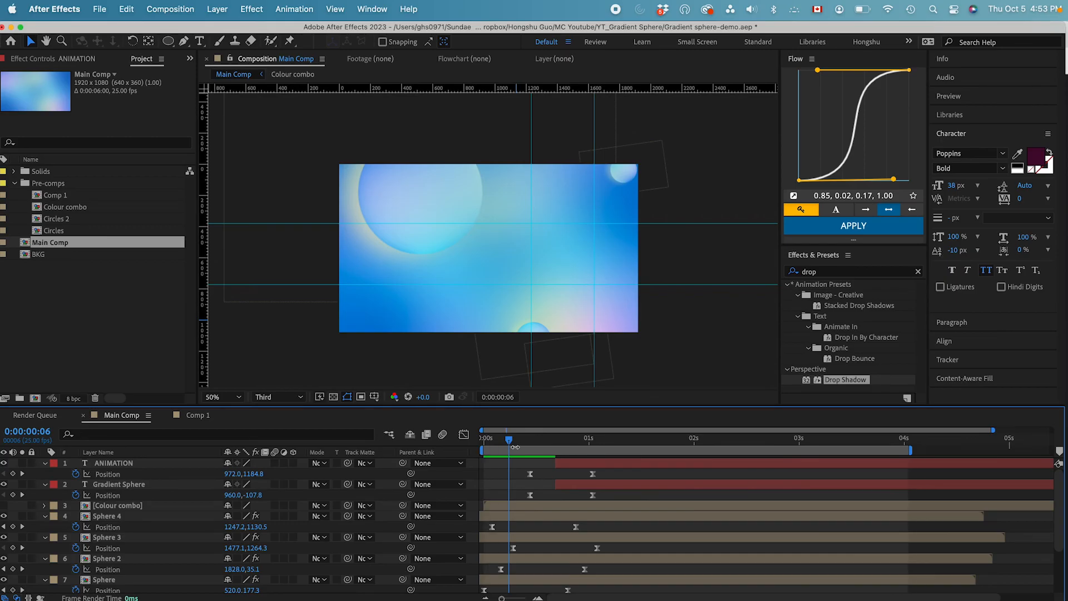
- Create 'Gradient Sphere' and 'ANIMATION' text layers with Position keyframes for a slide-in
left_click(558, 439)
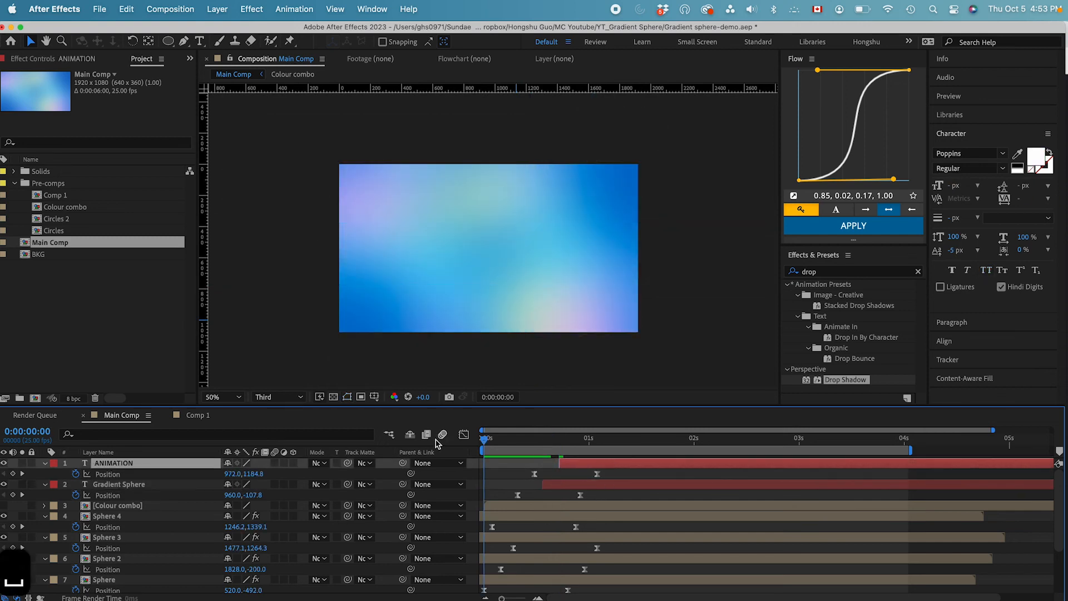
left_click(501, 438)
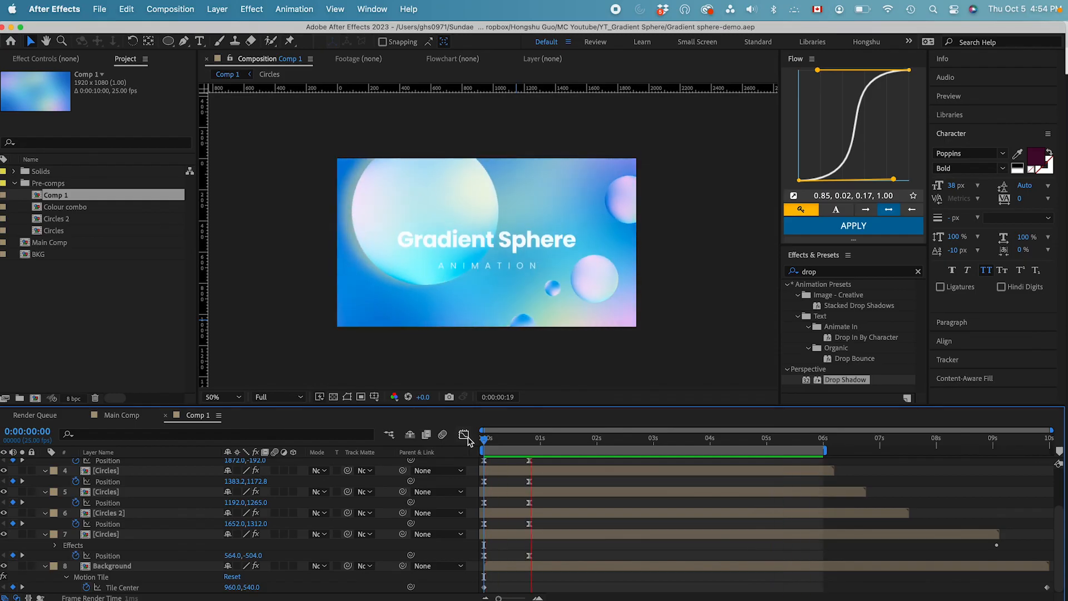
- Switch to Comp 1 and preview the finished Gradient Sphere animation
left_click(667, 438)
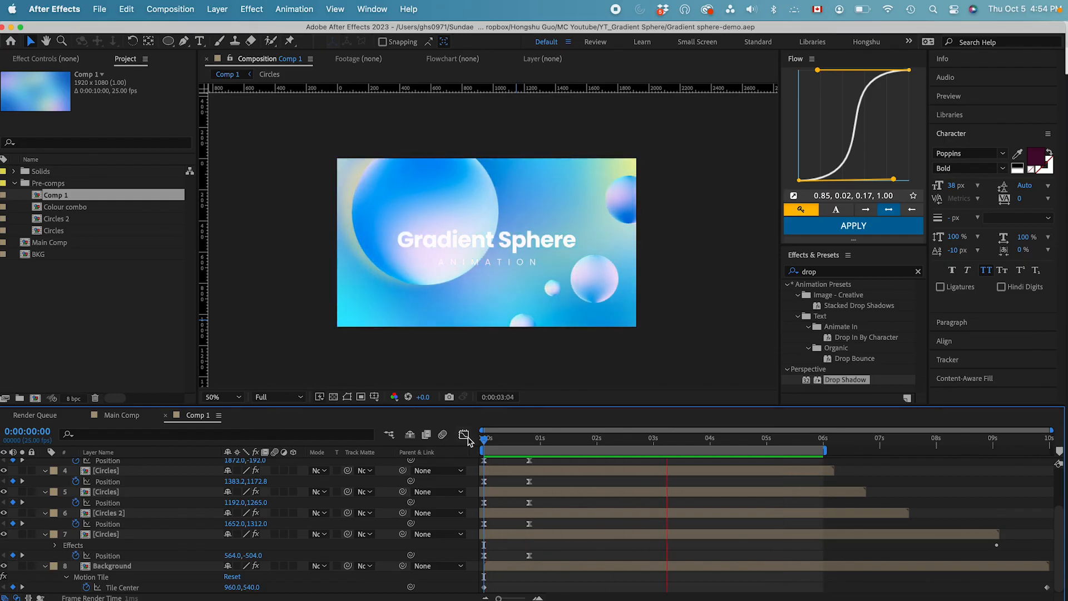